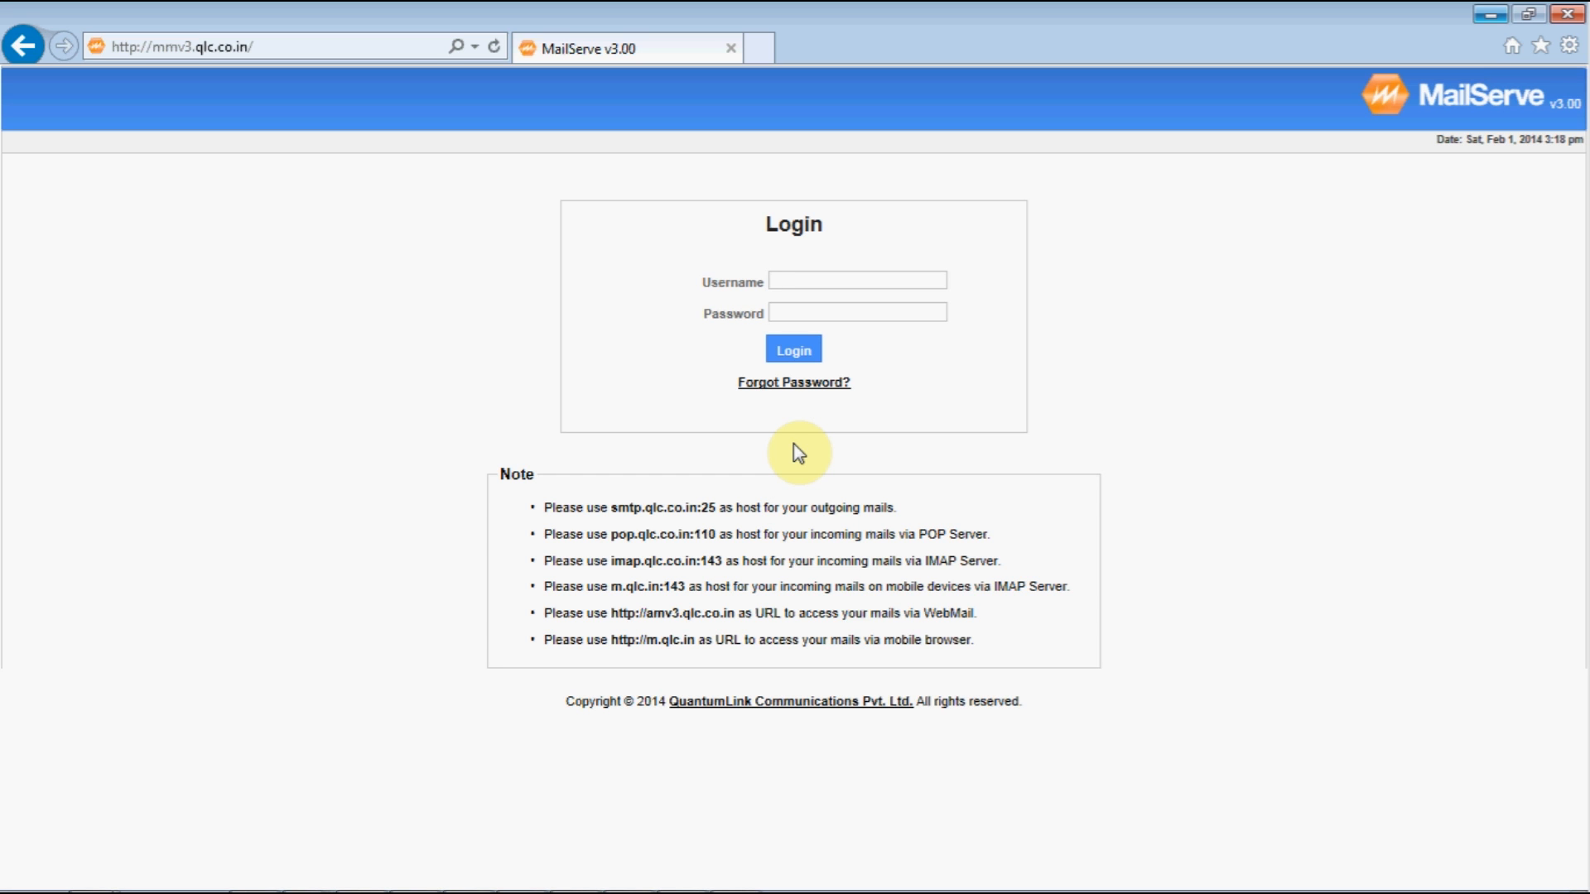
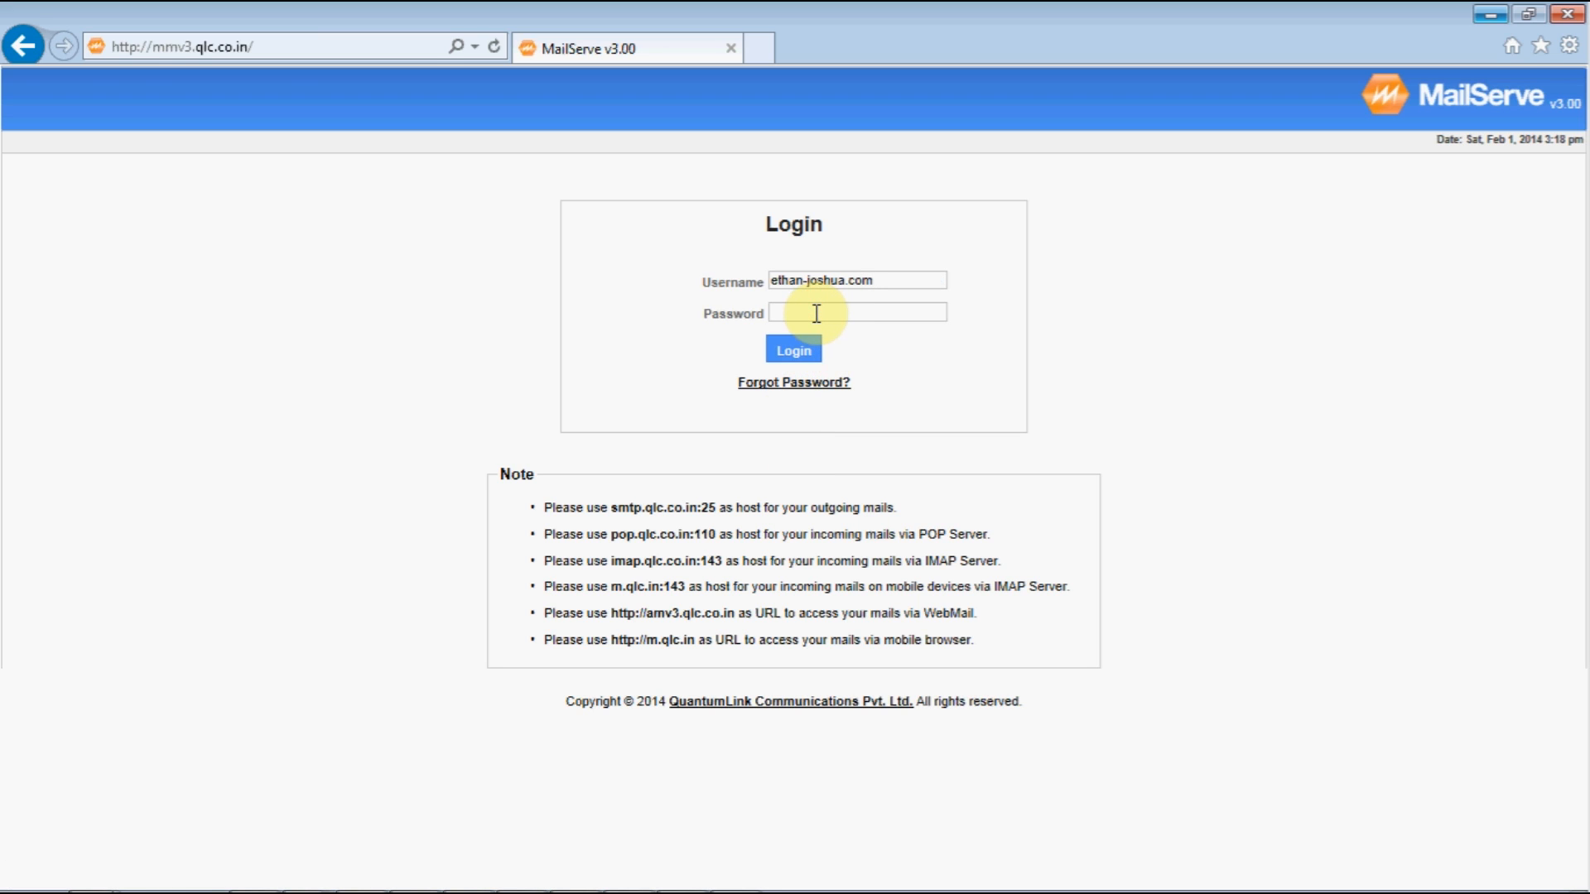
# Sign in to MailServe with the ethan-joshua.com username and password.
pyautogui.write('password')
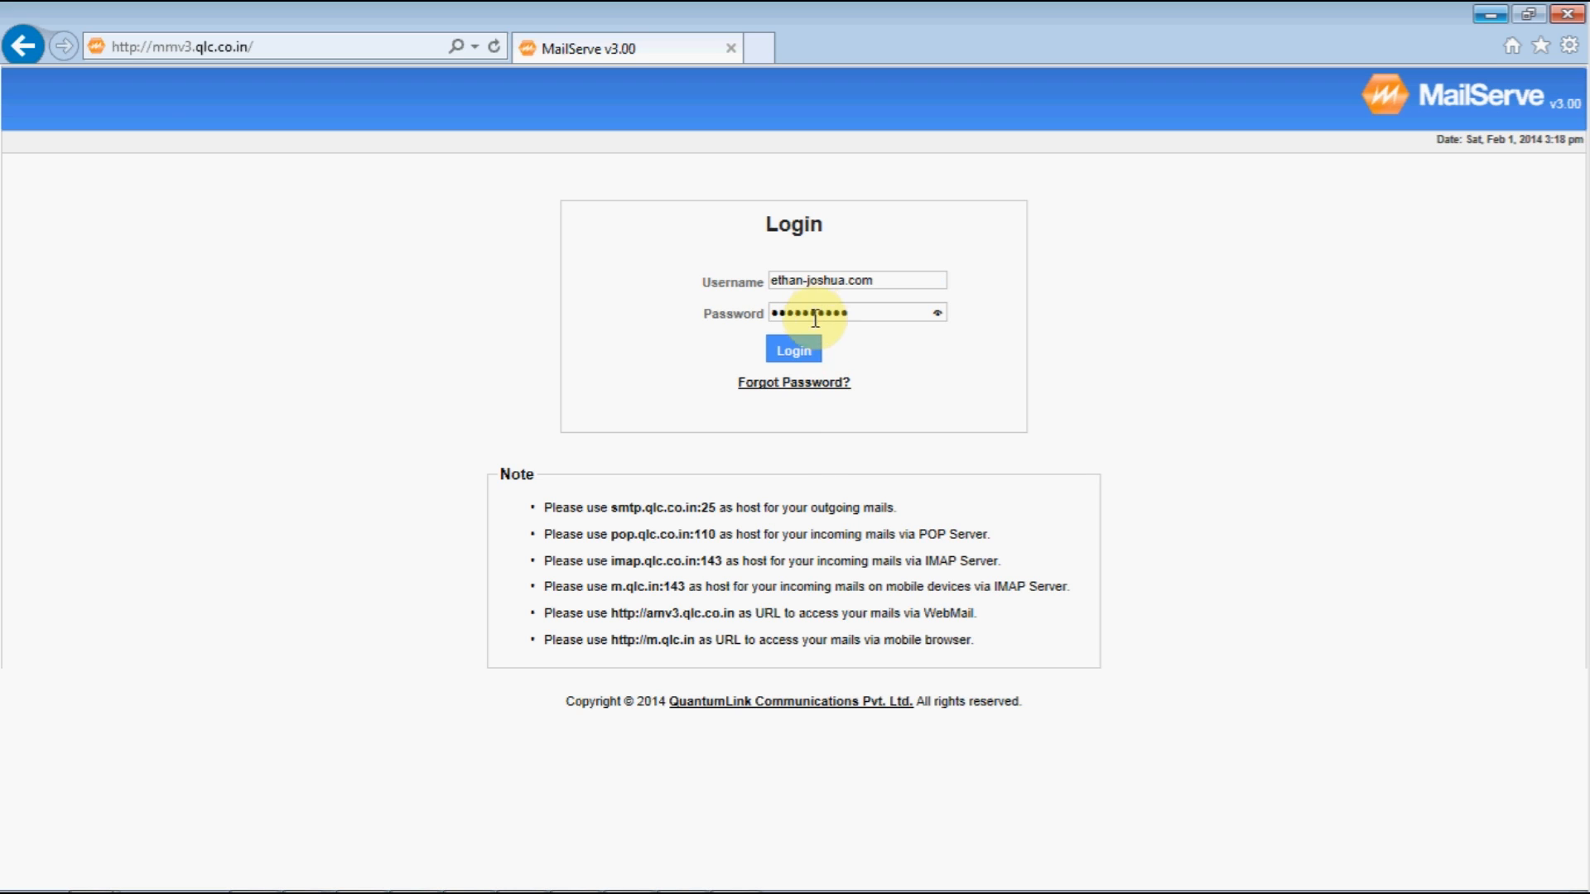
pyautogui.click(794, 350)
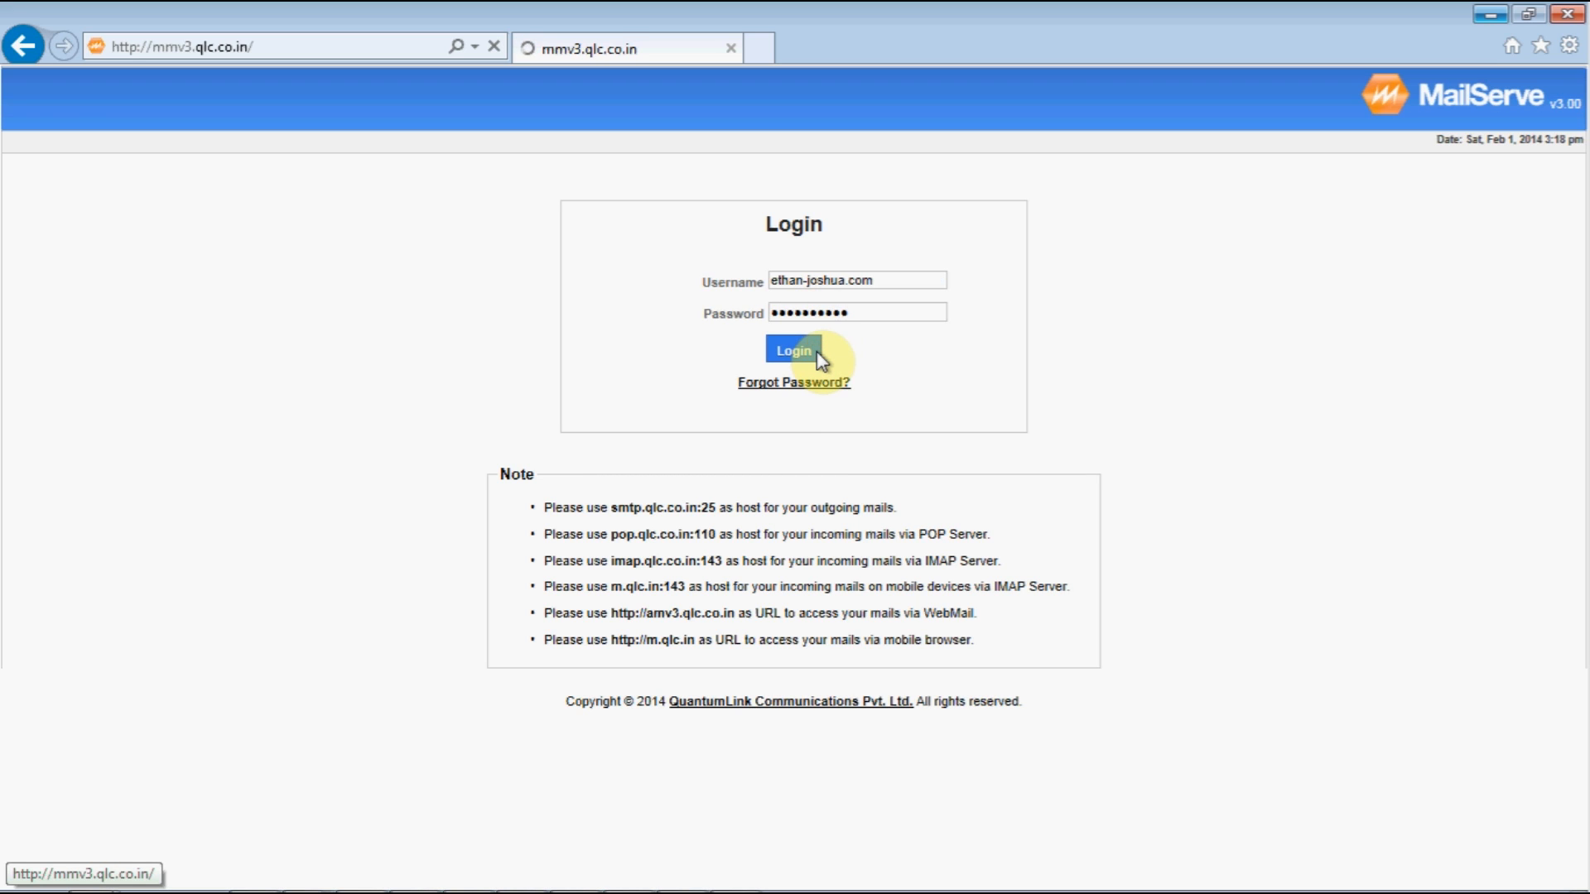
# Open the Mailbox list under Mail Hosting in the sidebar.
pyautogui.click(794, 349)
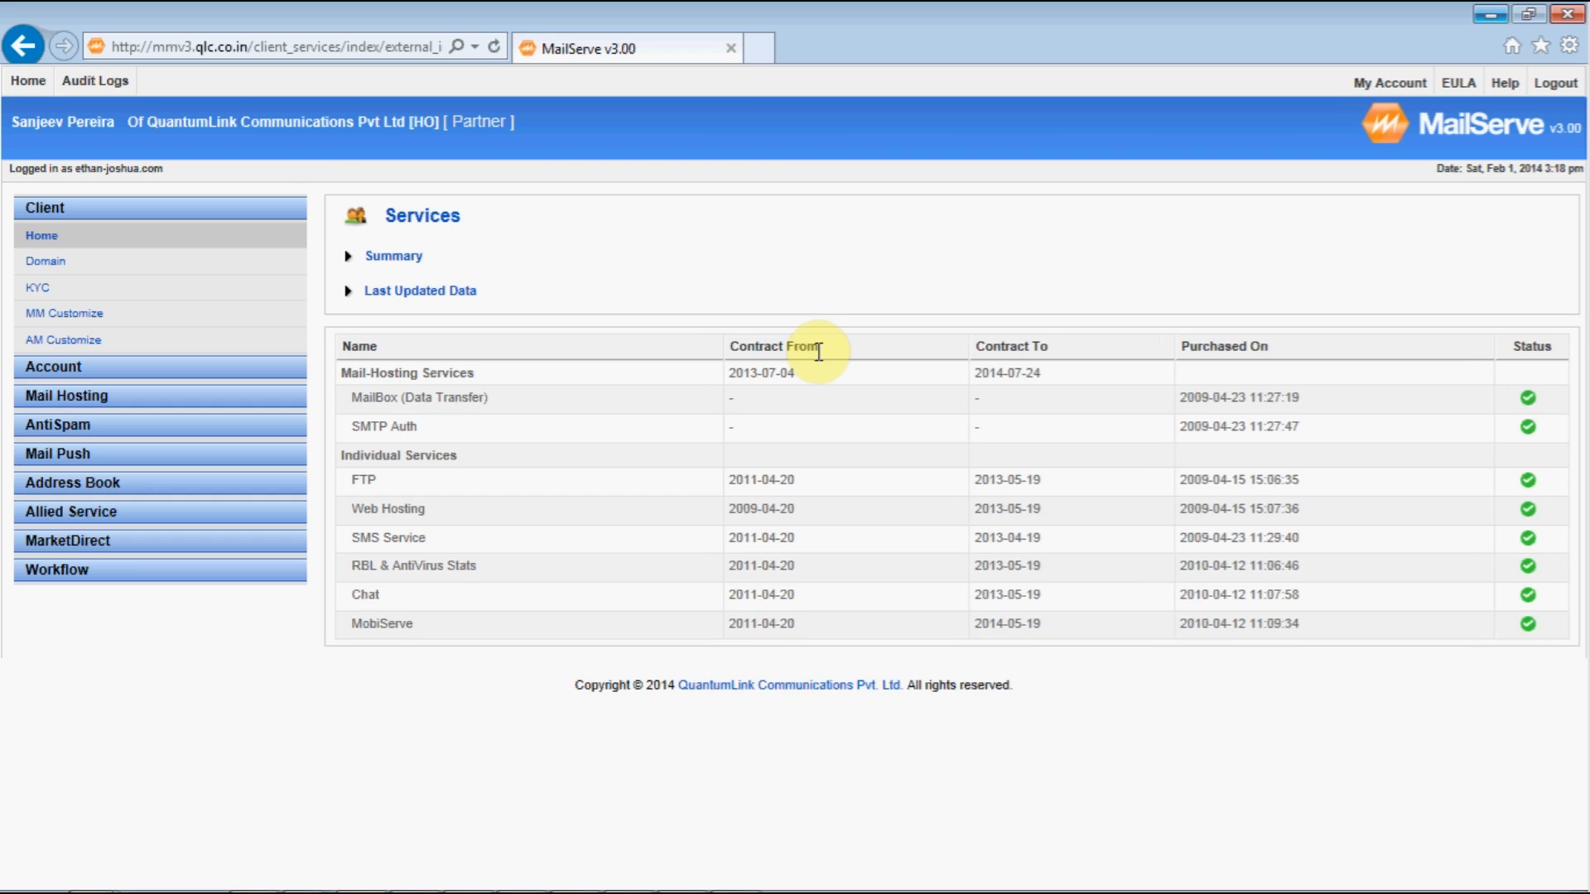
pyautogui.moveTo(50, 396)
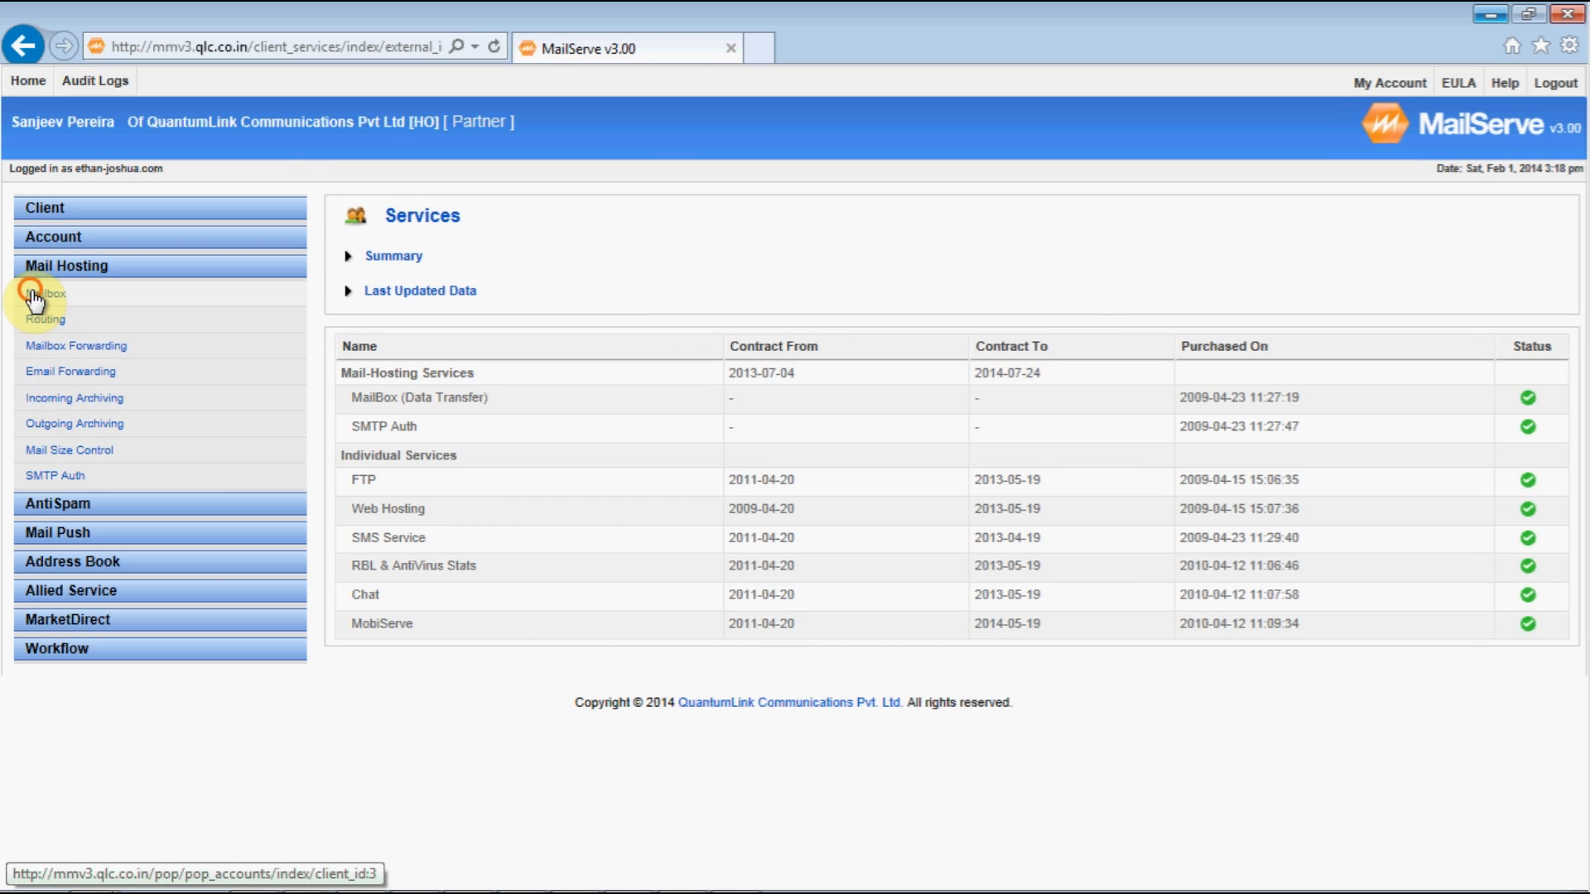
pyautogui.click(42, 294)
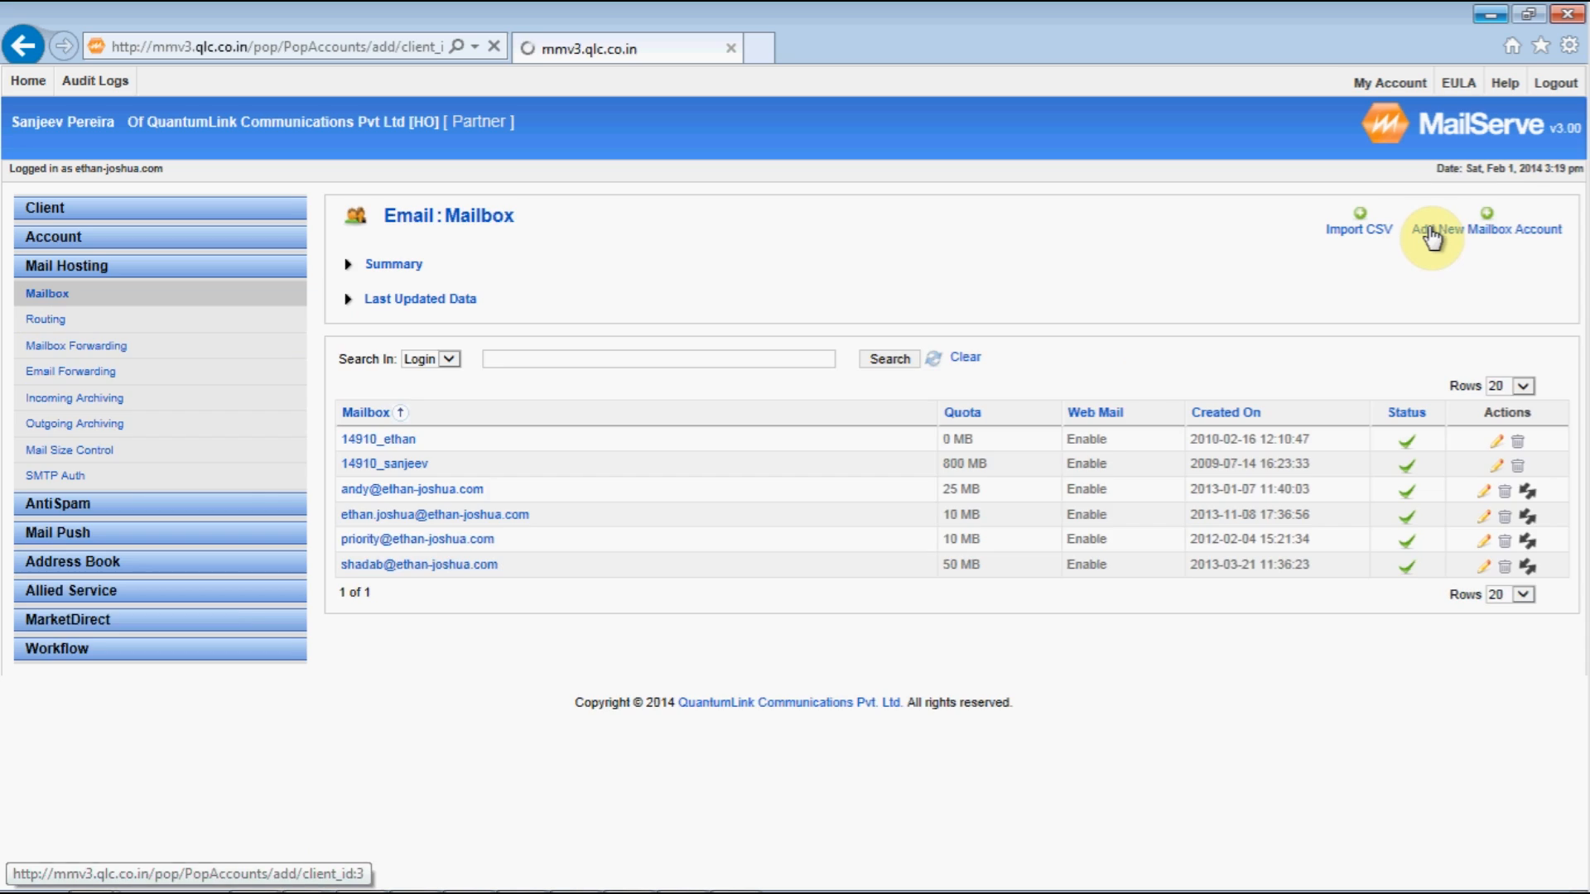
pyautogui.click(1430, 229)
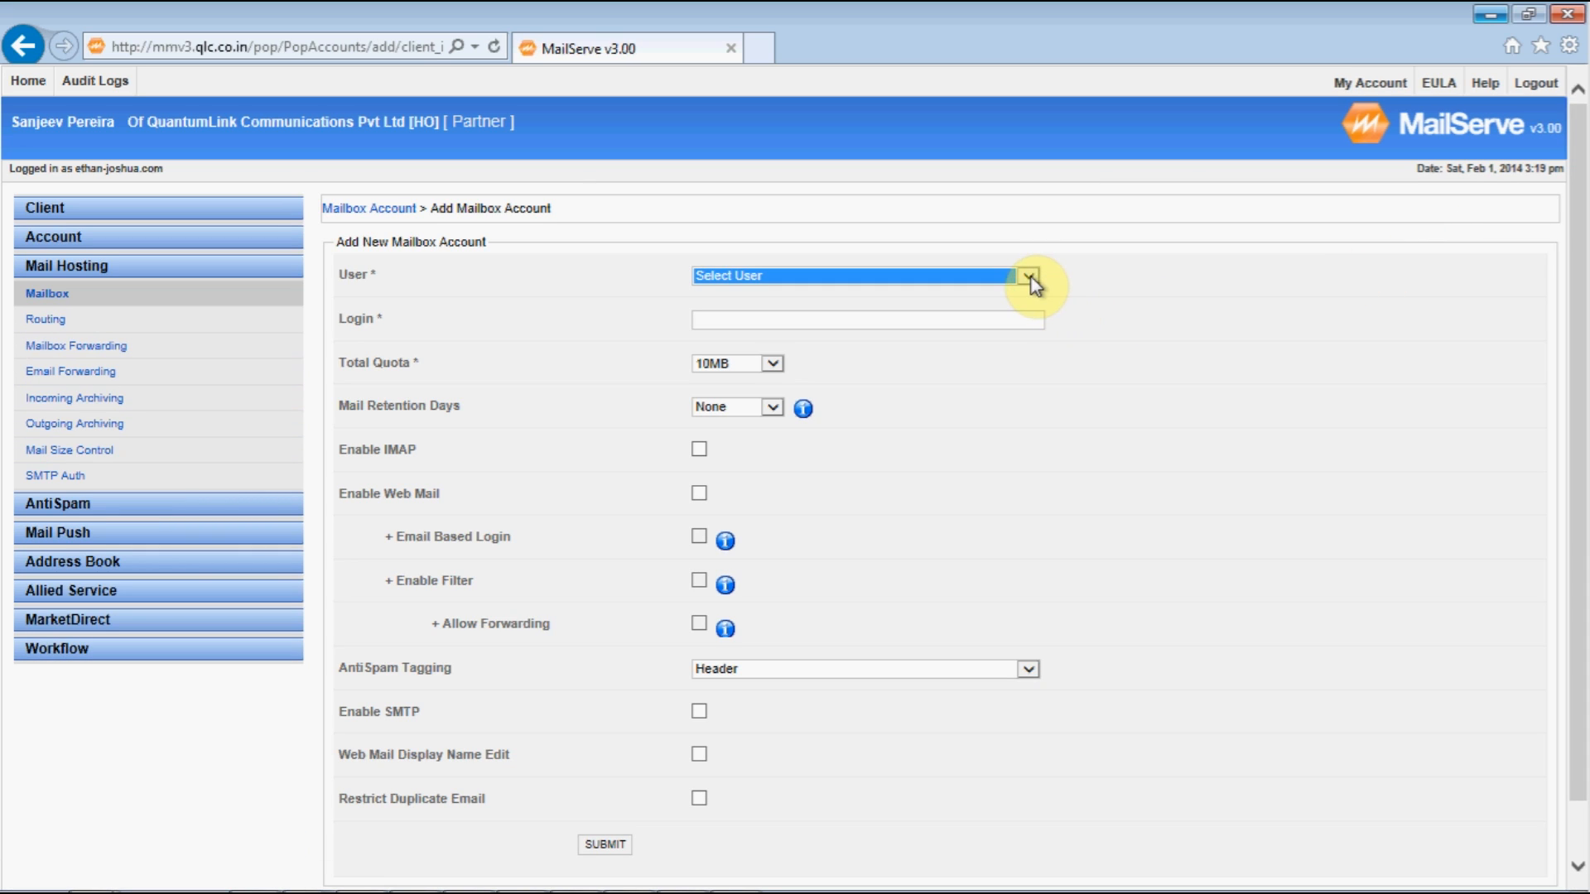
pyautogui.click(1027, 275)
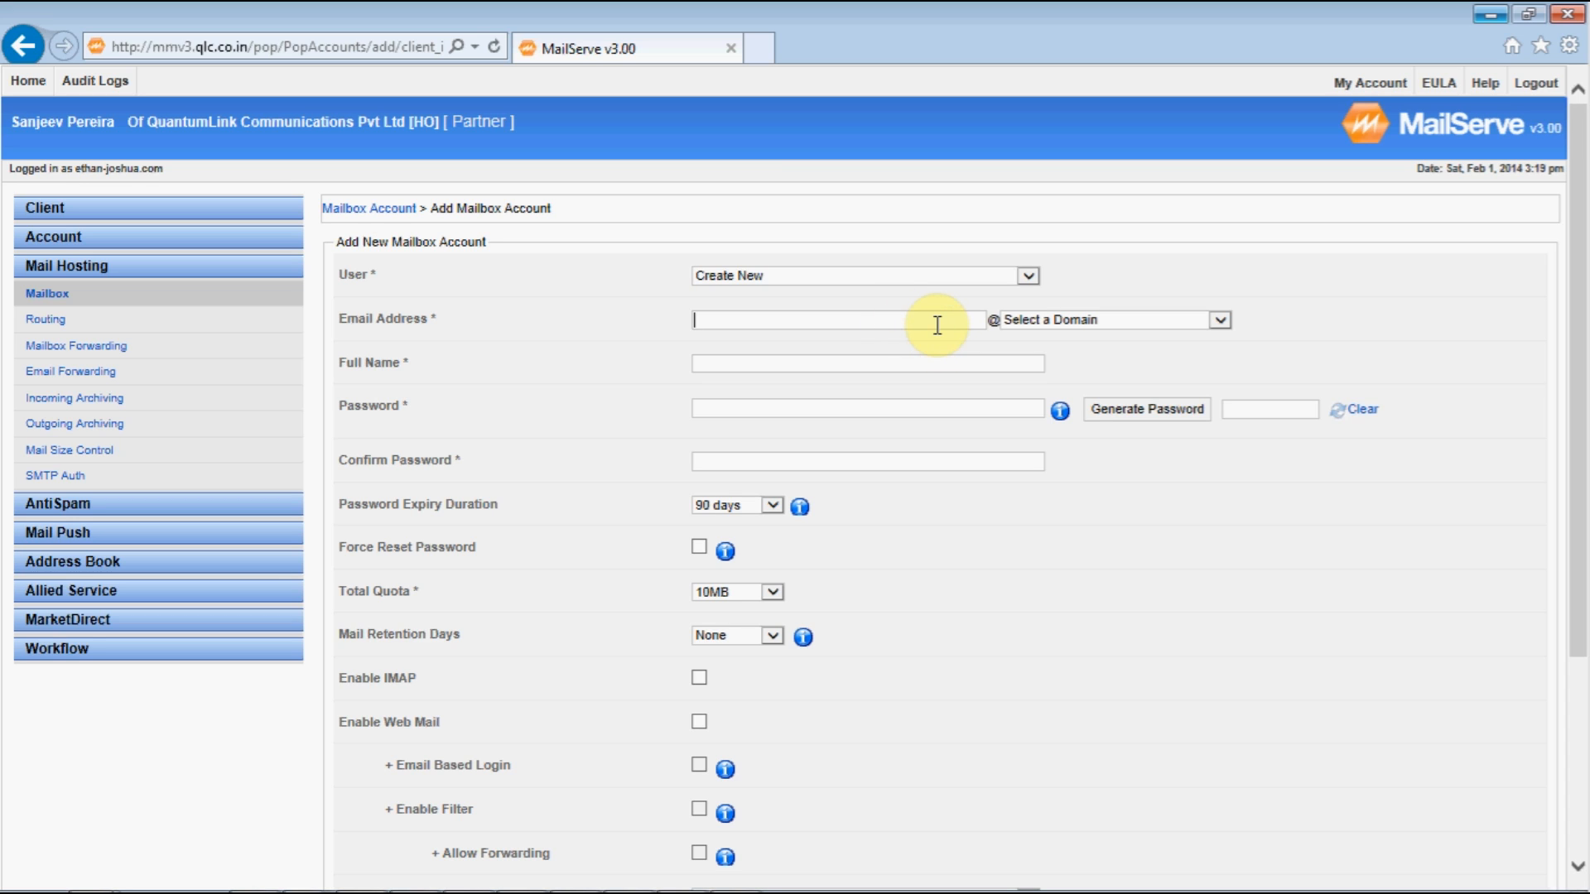
pyautogui.write('sp')
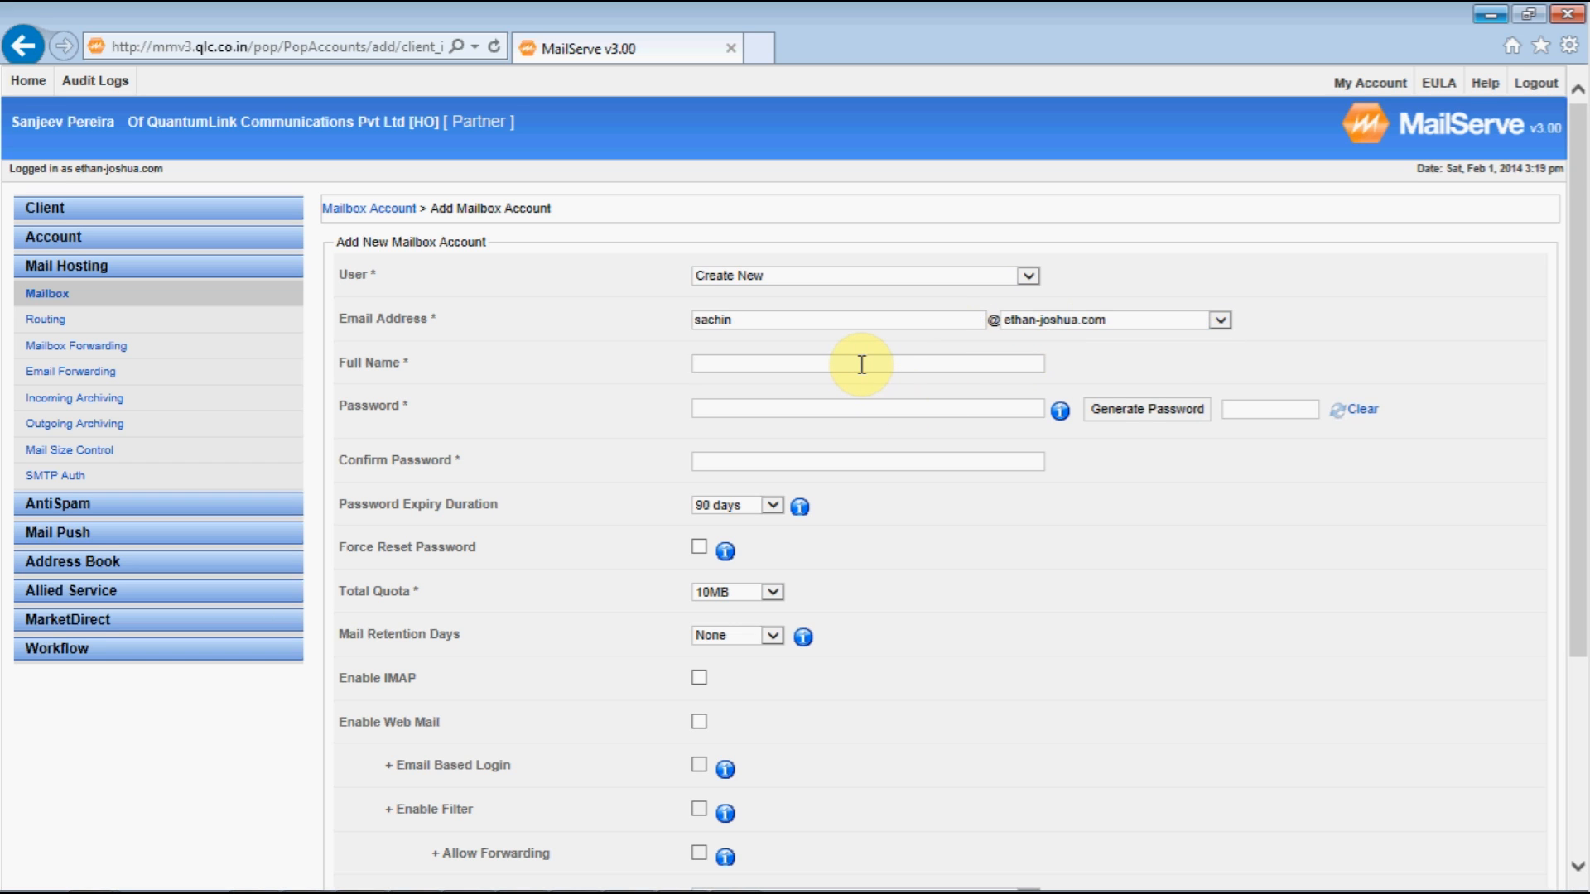
pyautogui.write('Sachin T')
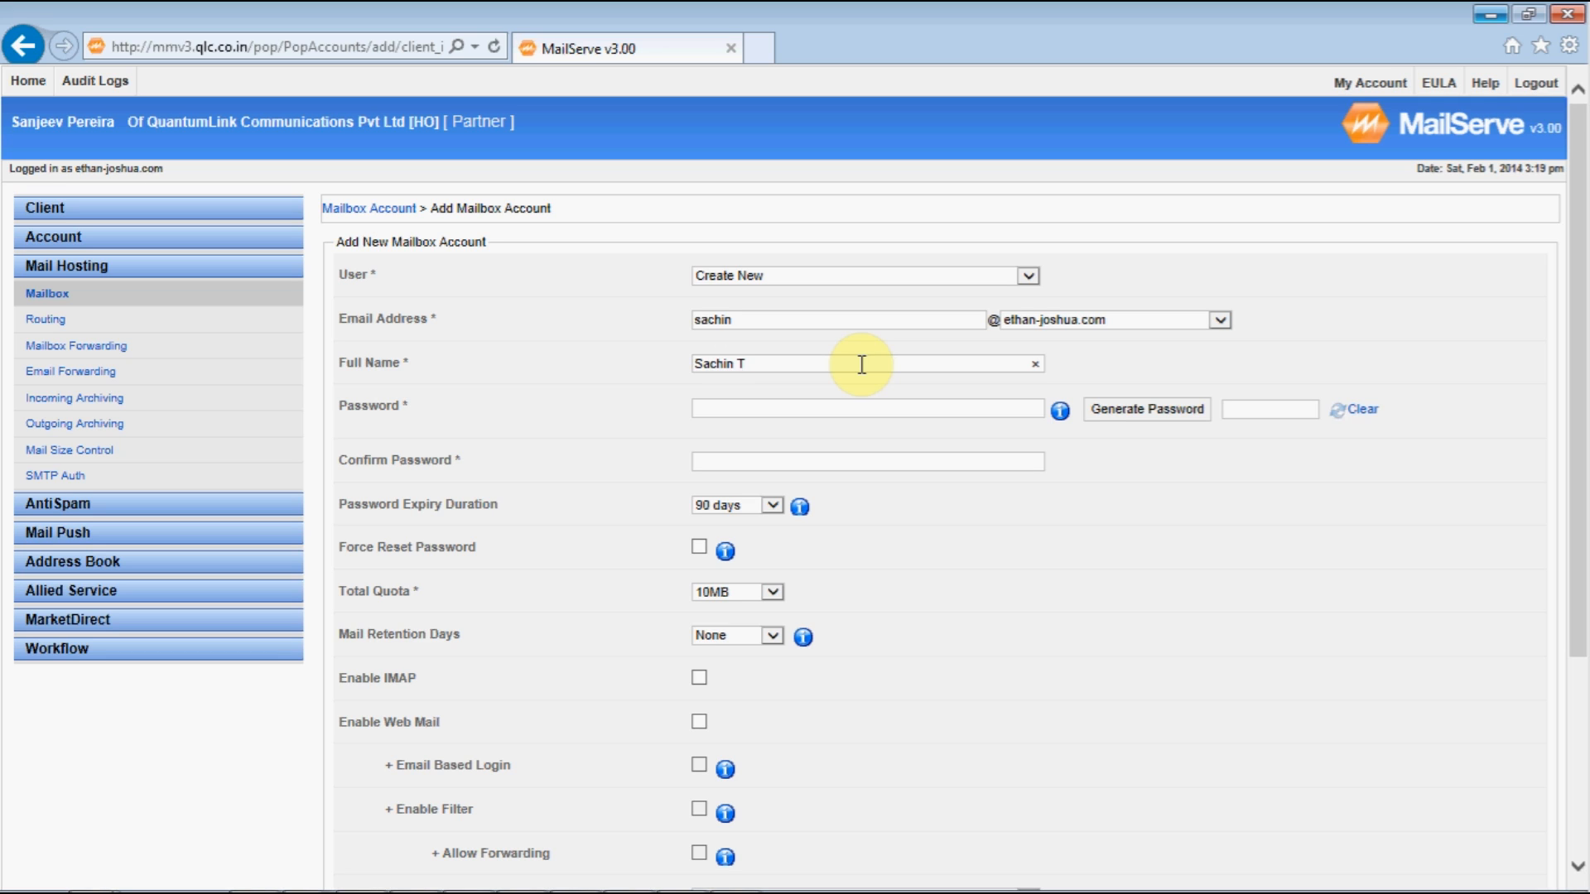
pyautogui.moveTo(1115, 425)
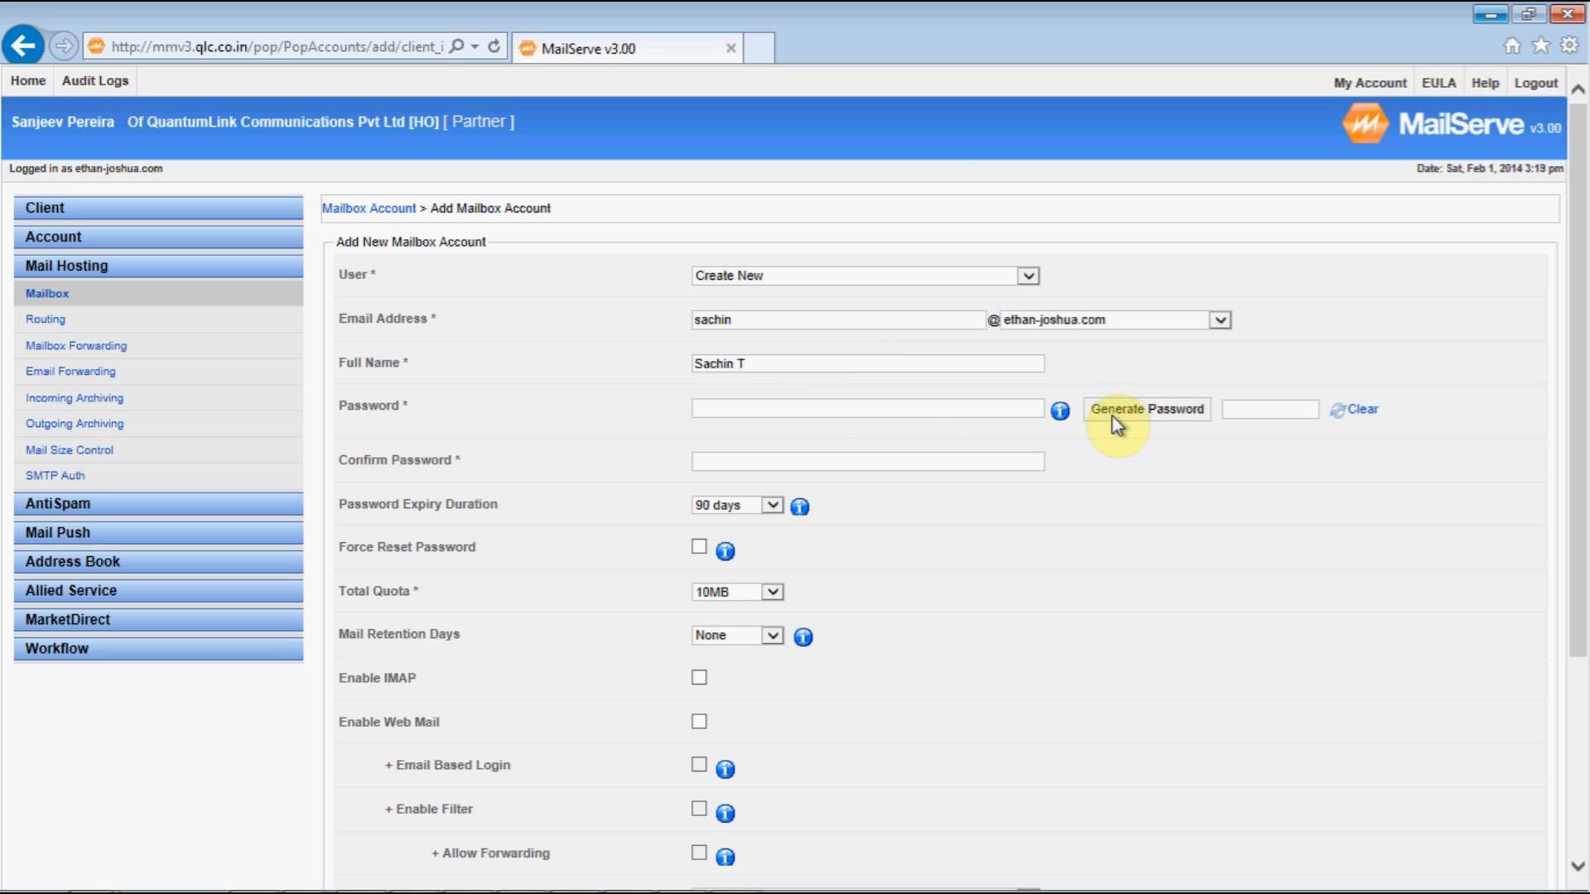
pyautogui.click(1147, 408)
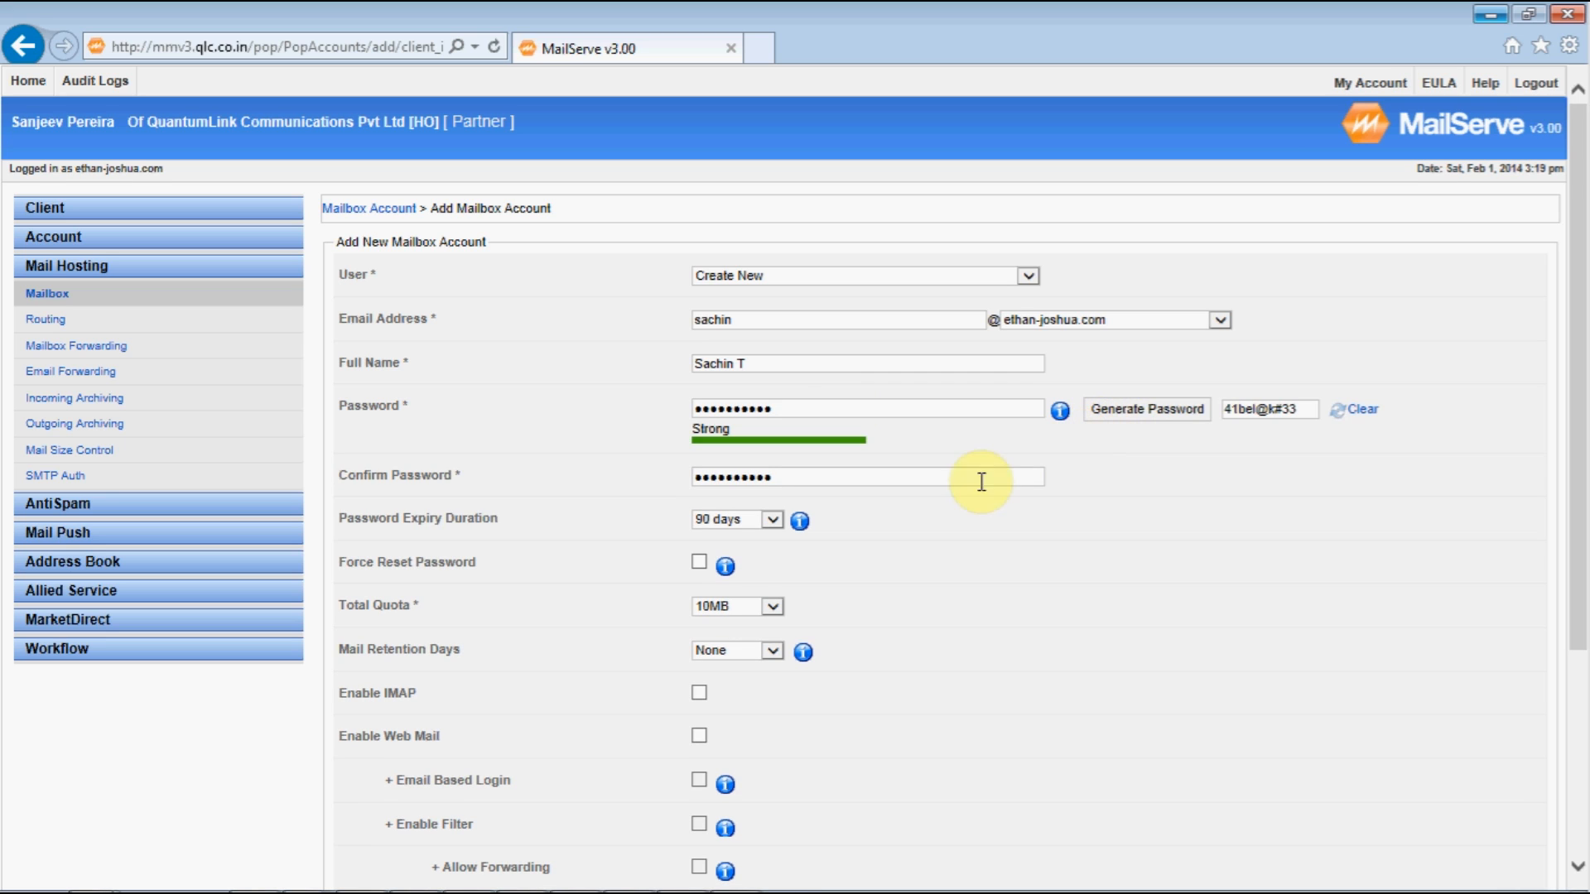
pyautogui.moveTo(786, 538)
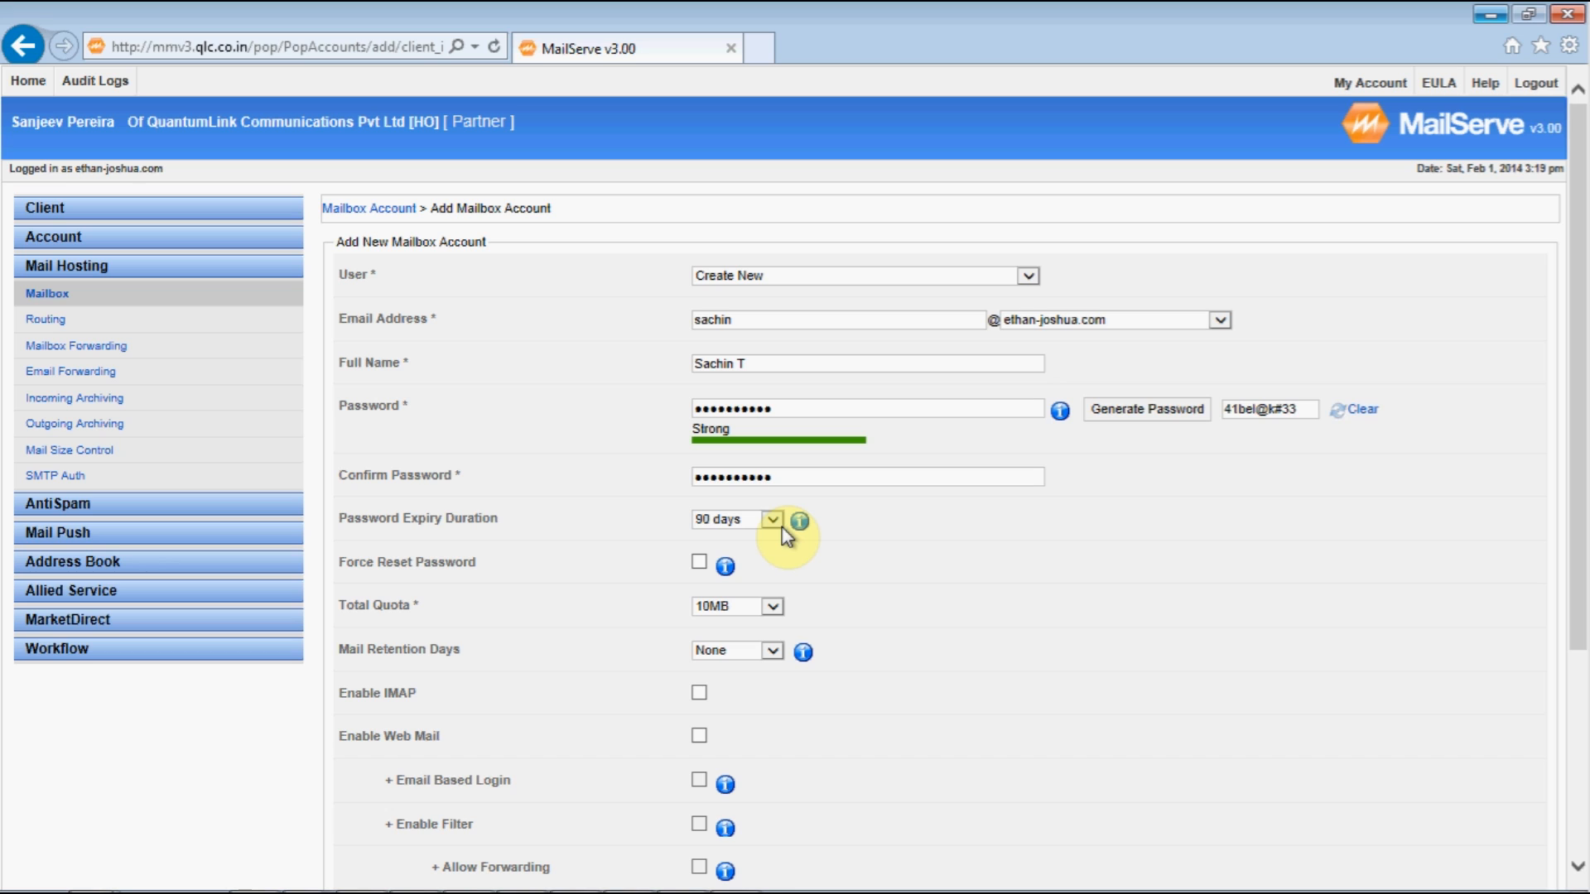
pyautogui.moveTo(755, 523)
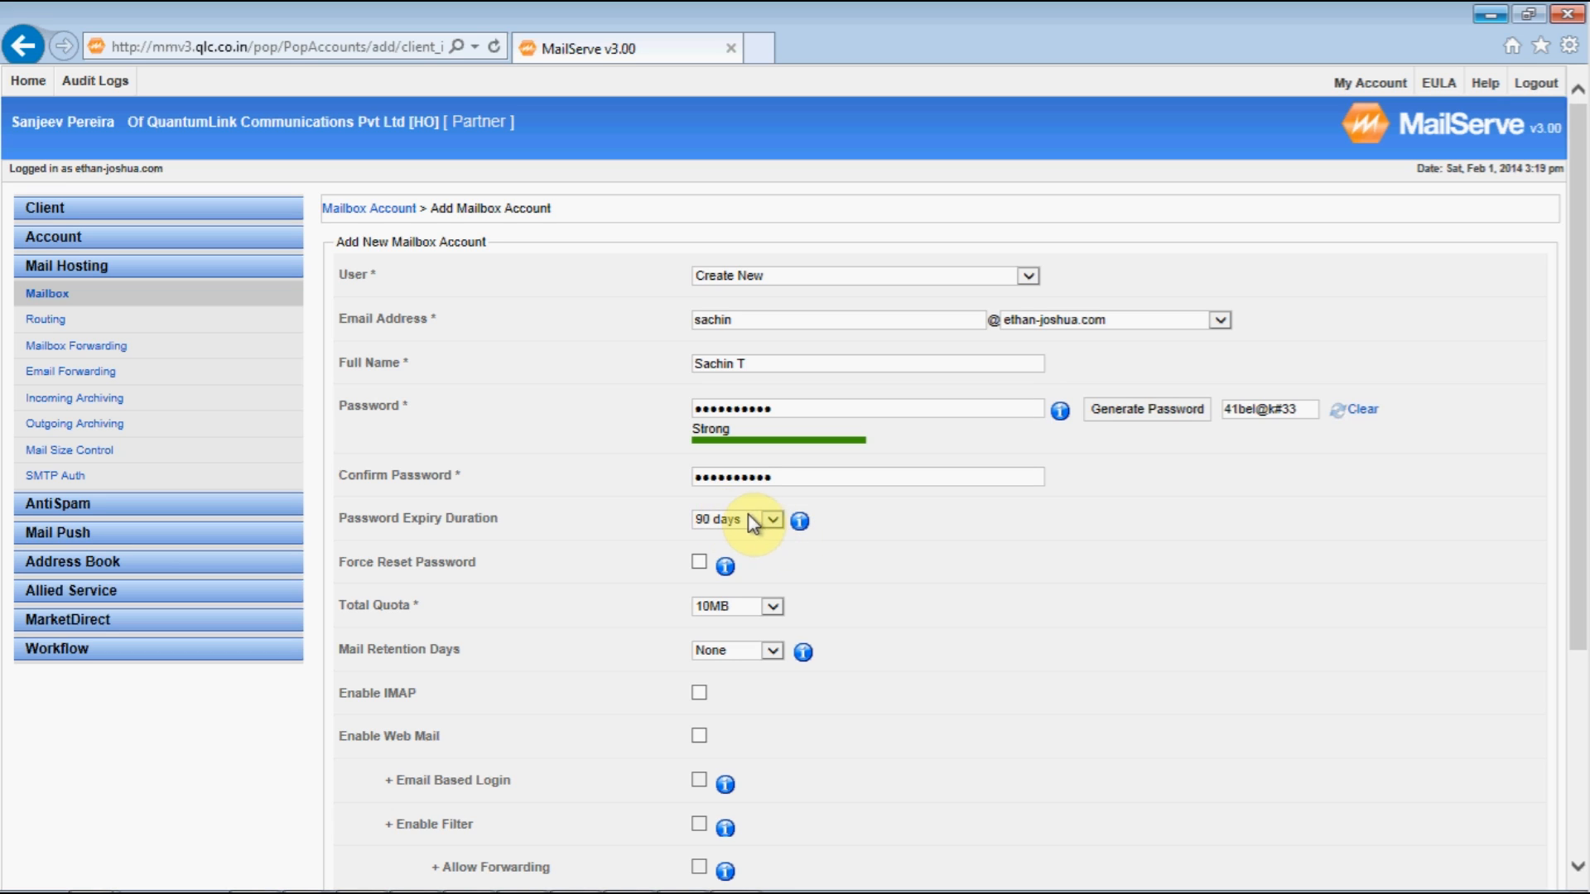
# Keep password expiry at 90 days and force a password reset.
pyautogui.click(765, 518)
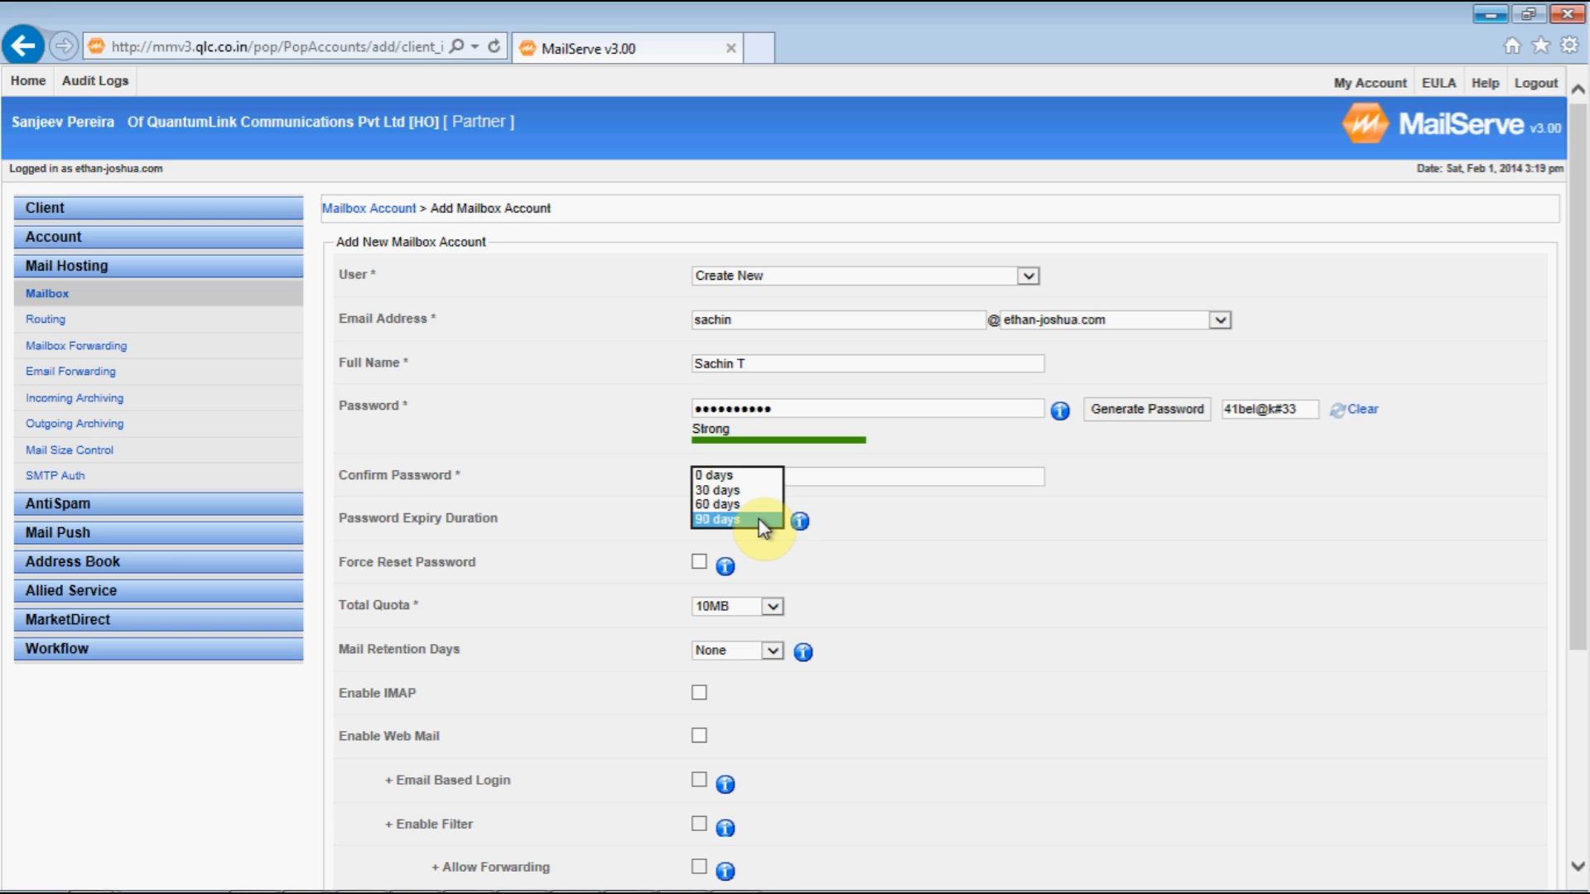
pyautogui.click(732, 520)
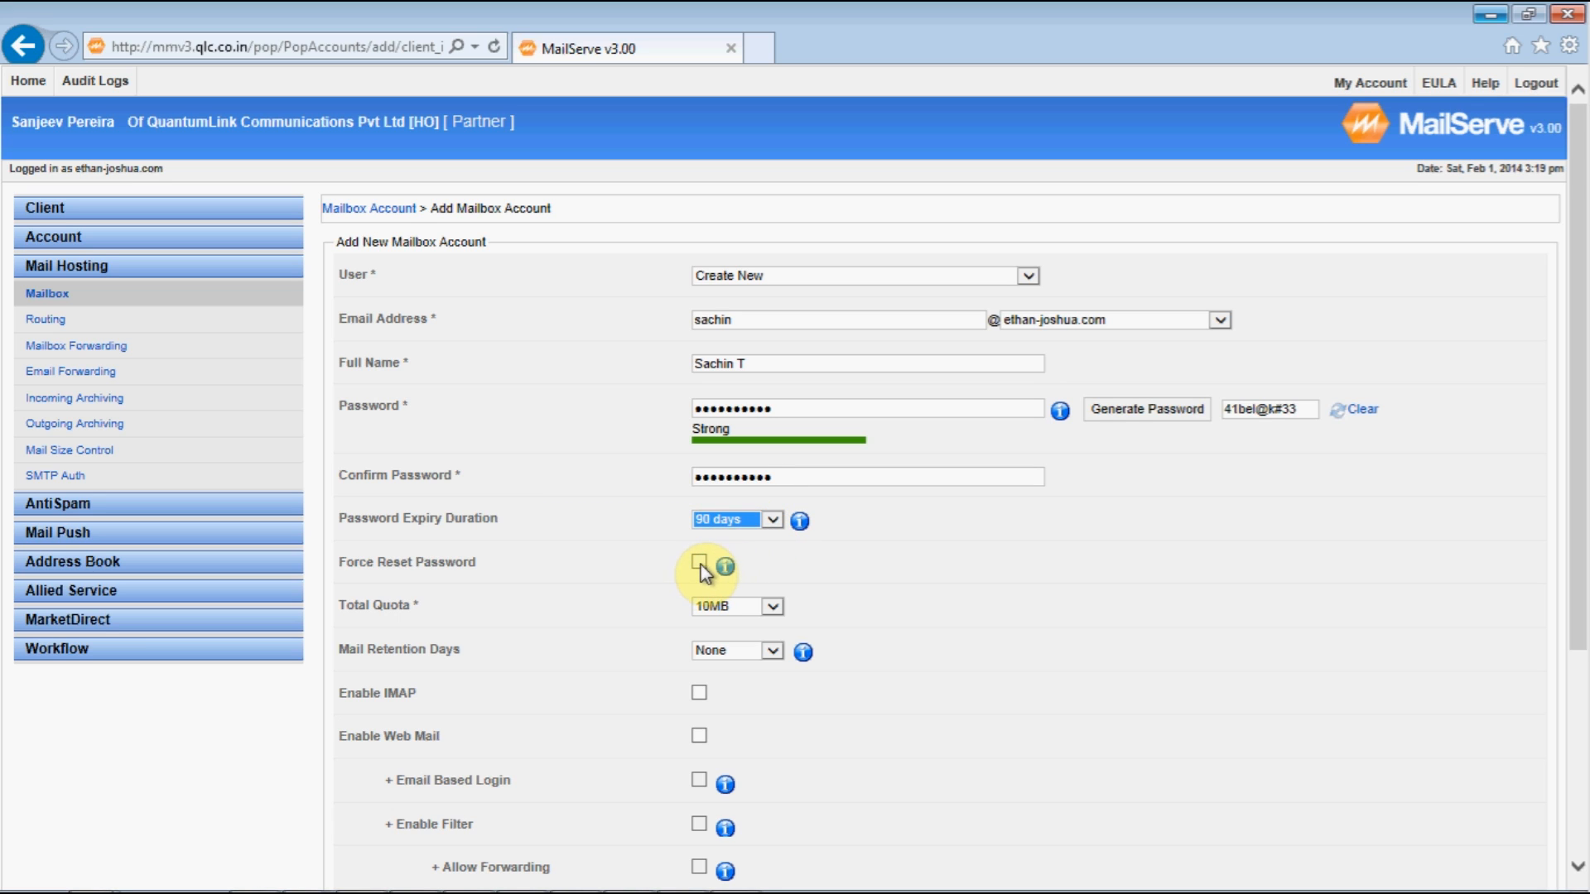
pyautogui.click(698, 563)
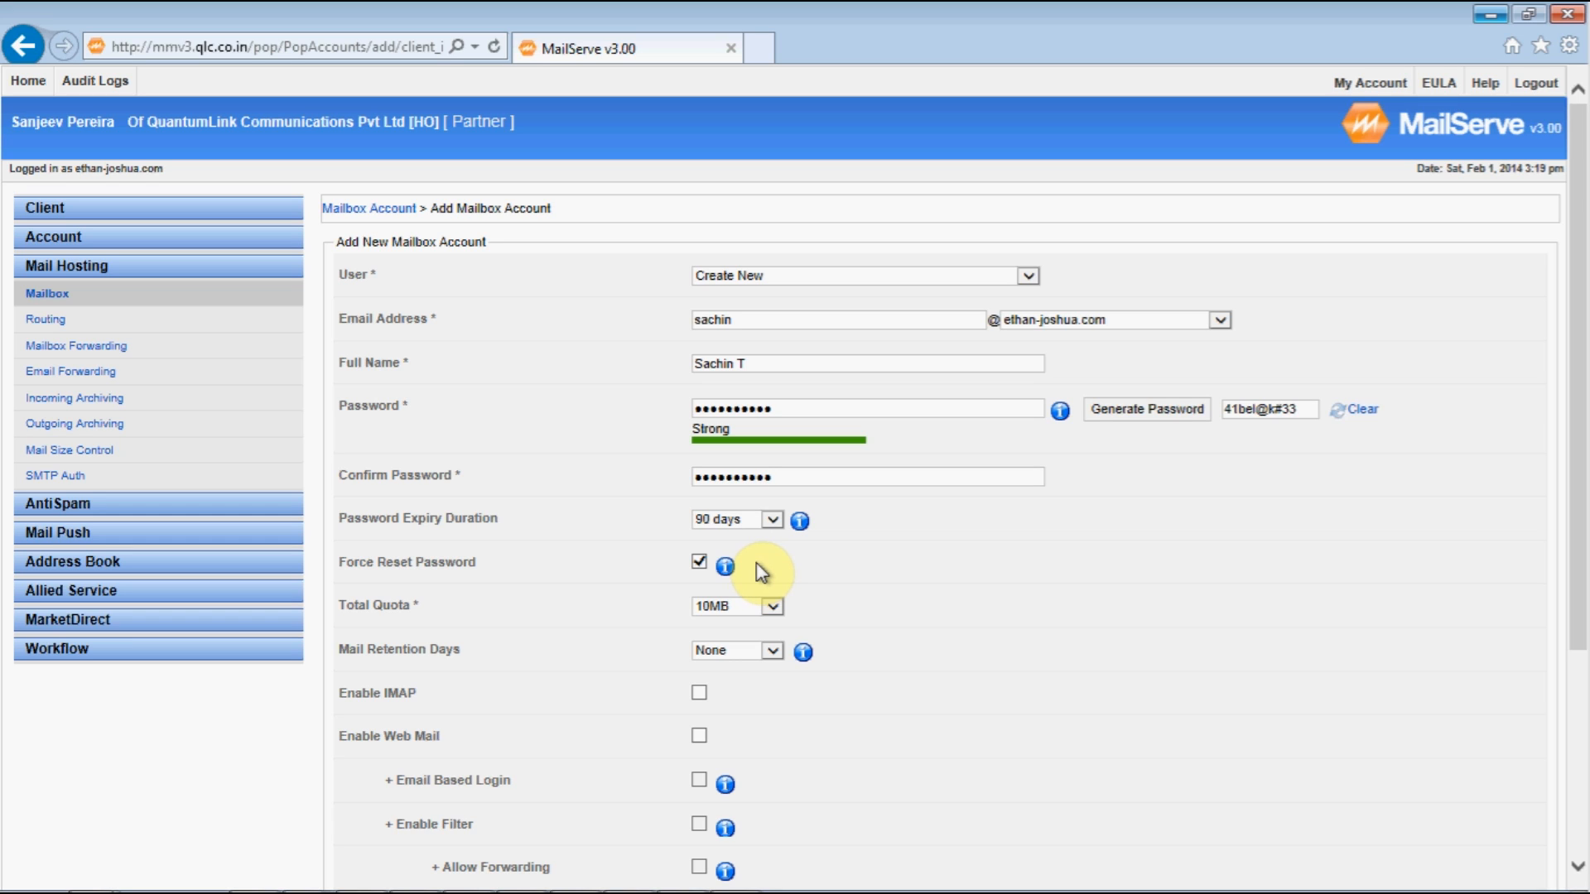
pyautogui.scroll(-3)
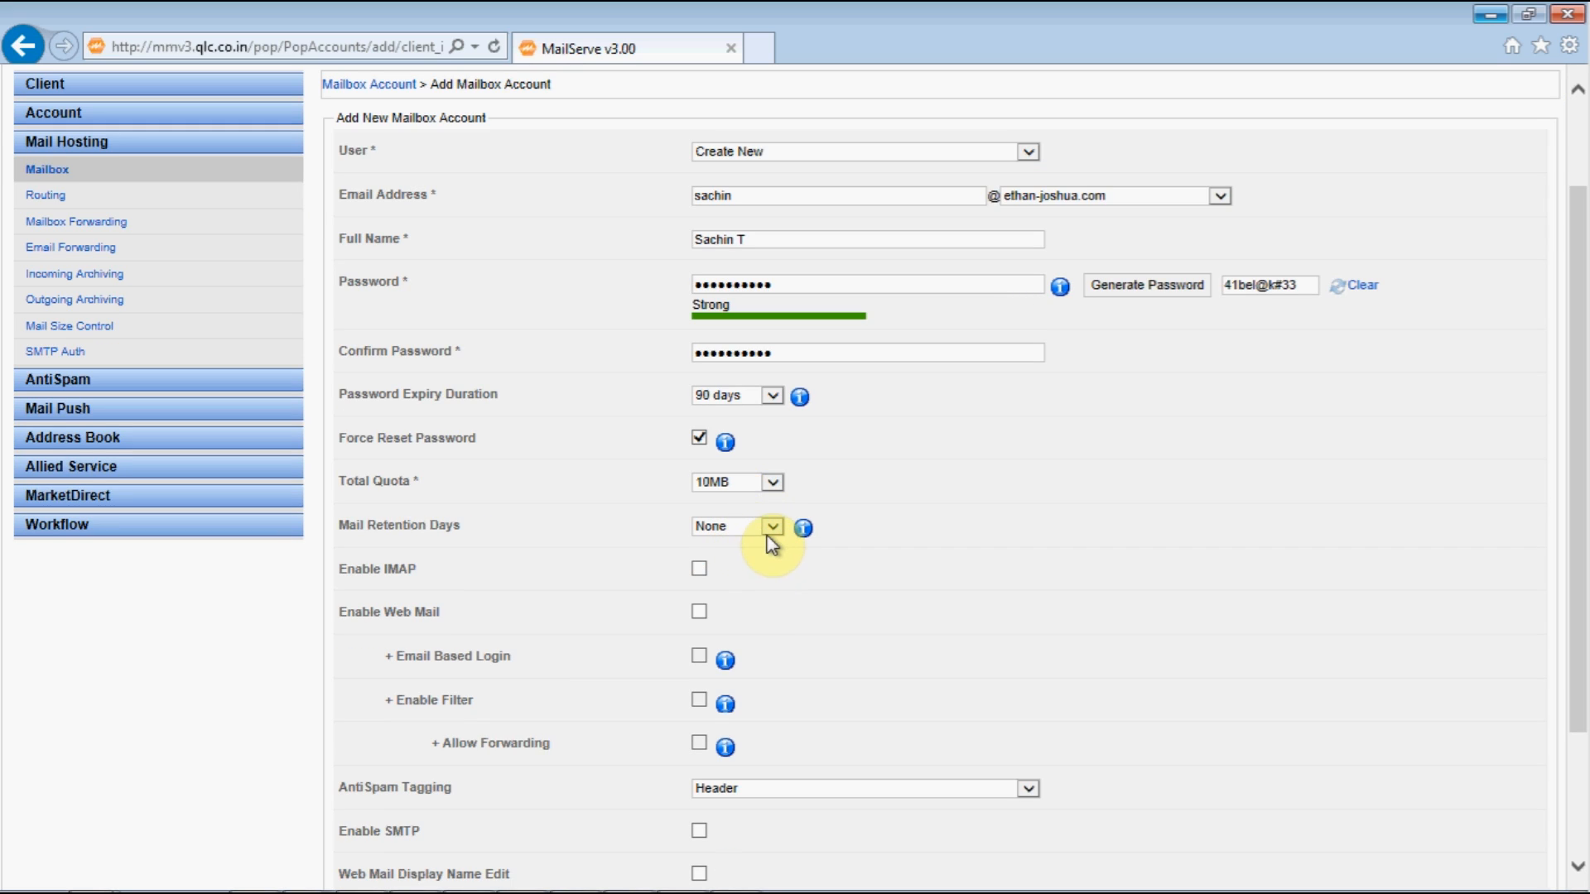
pyautogui.moveTo(771, 540)
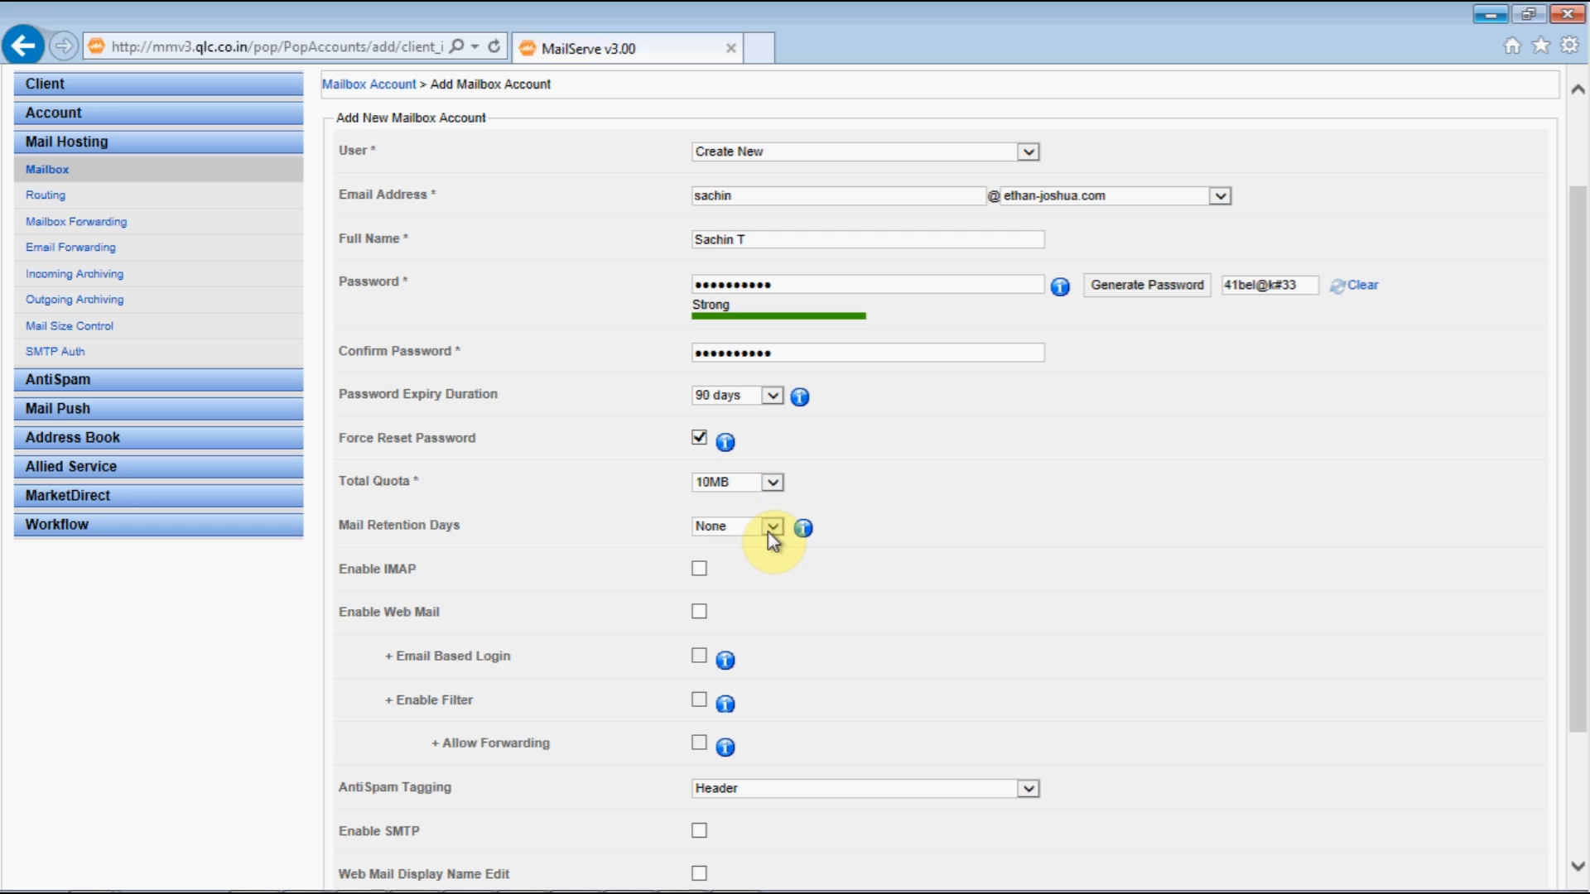
# Keep mail retention at None and enable IMAP and Web Mail.
pyautogui.click(768, 528)
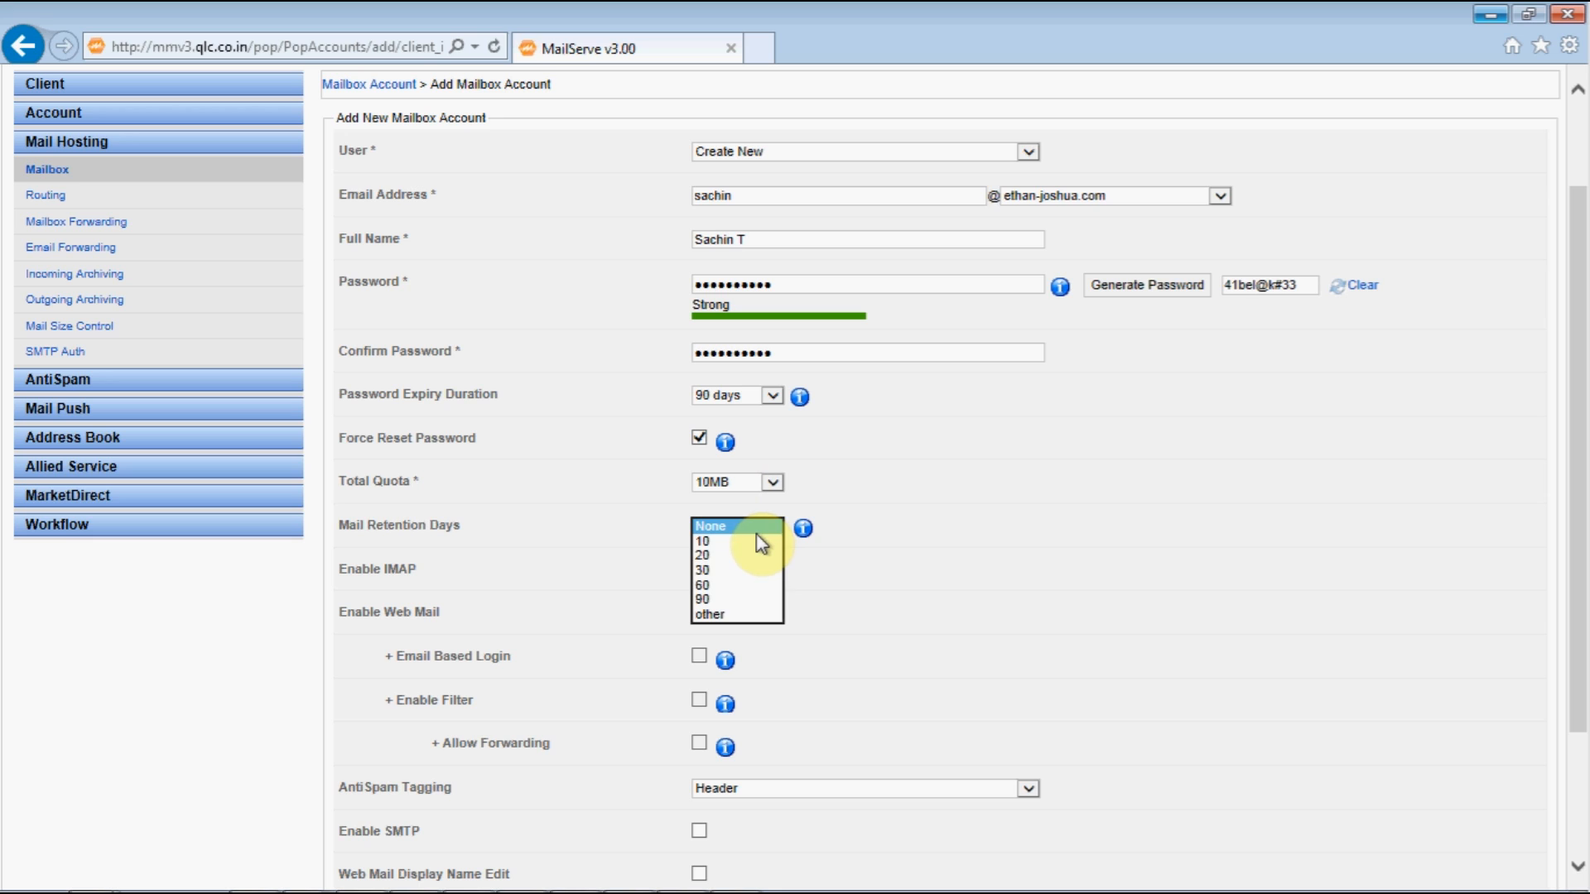
pyautogui.click(713, 527)
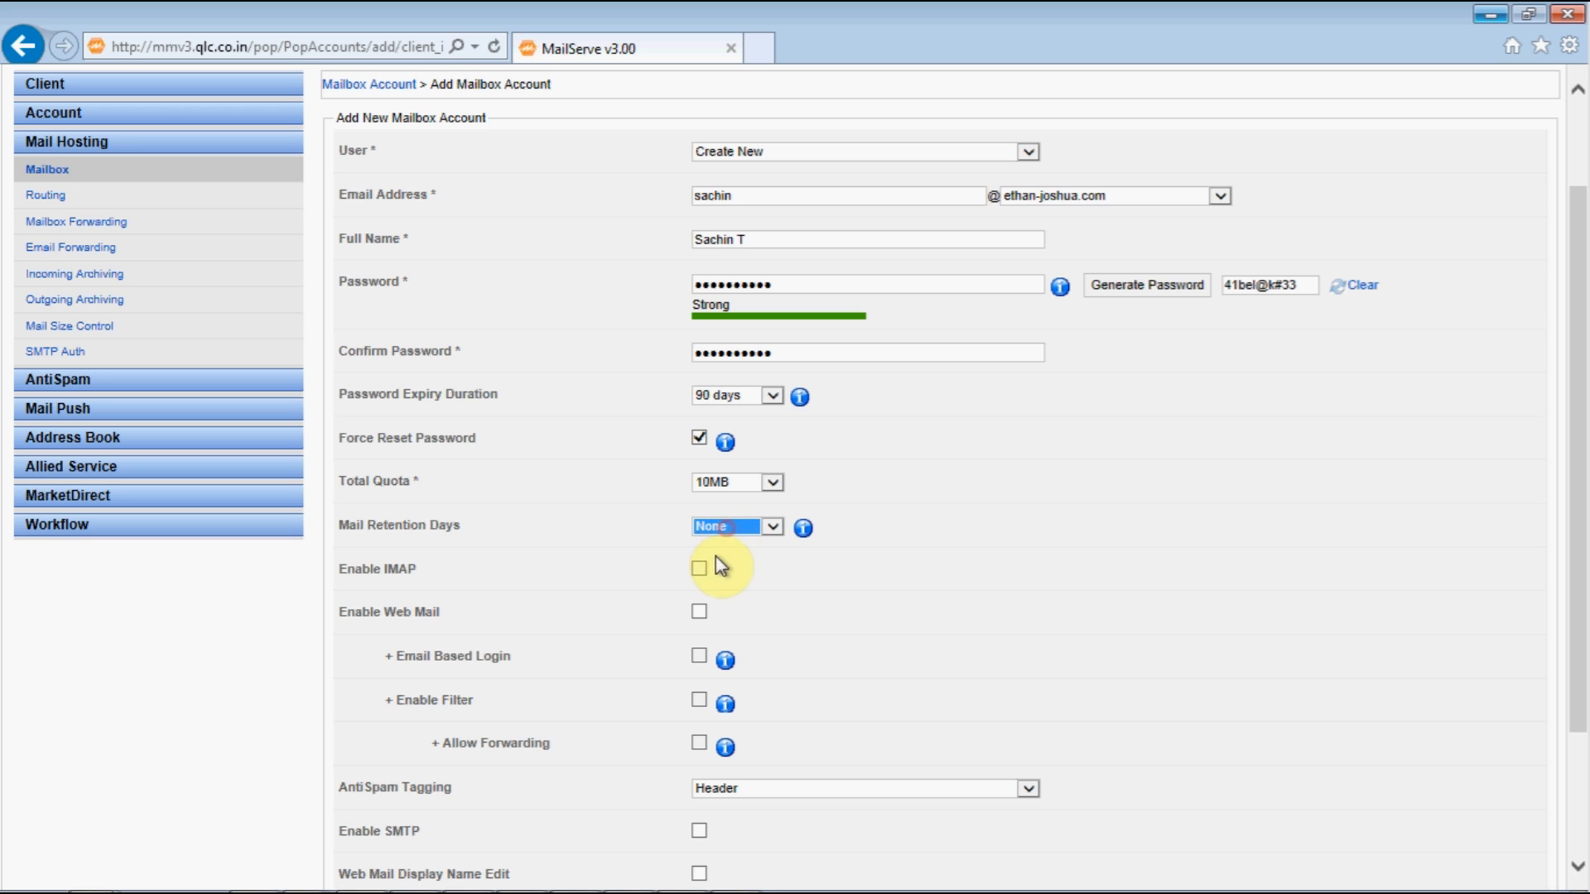
pyautogui.click(697, 568)
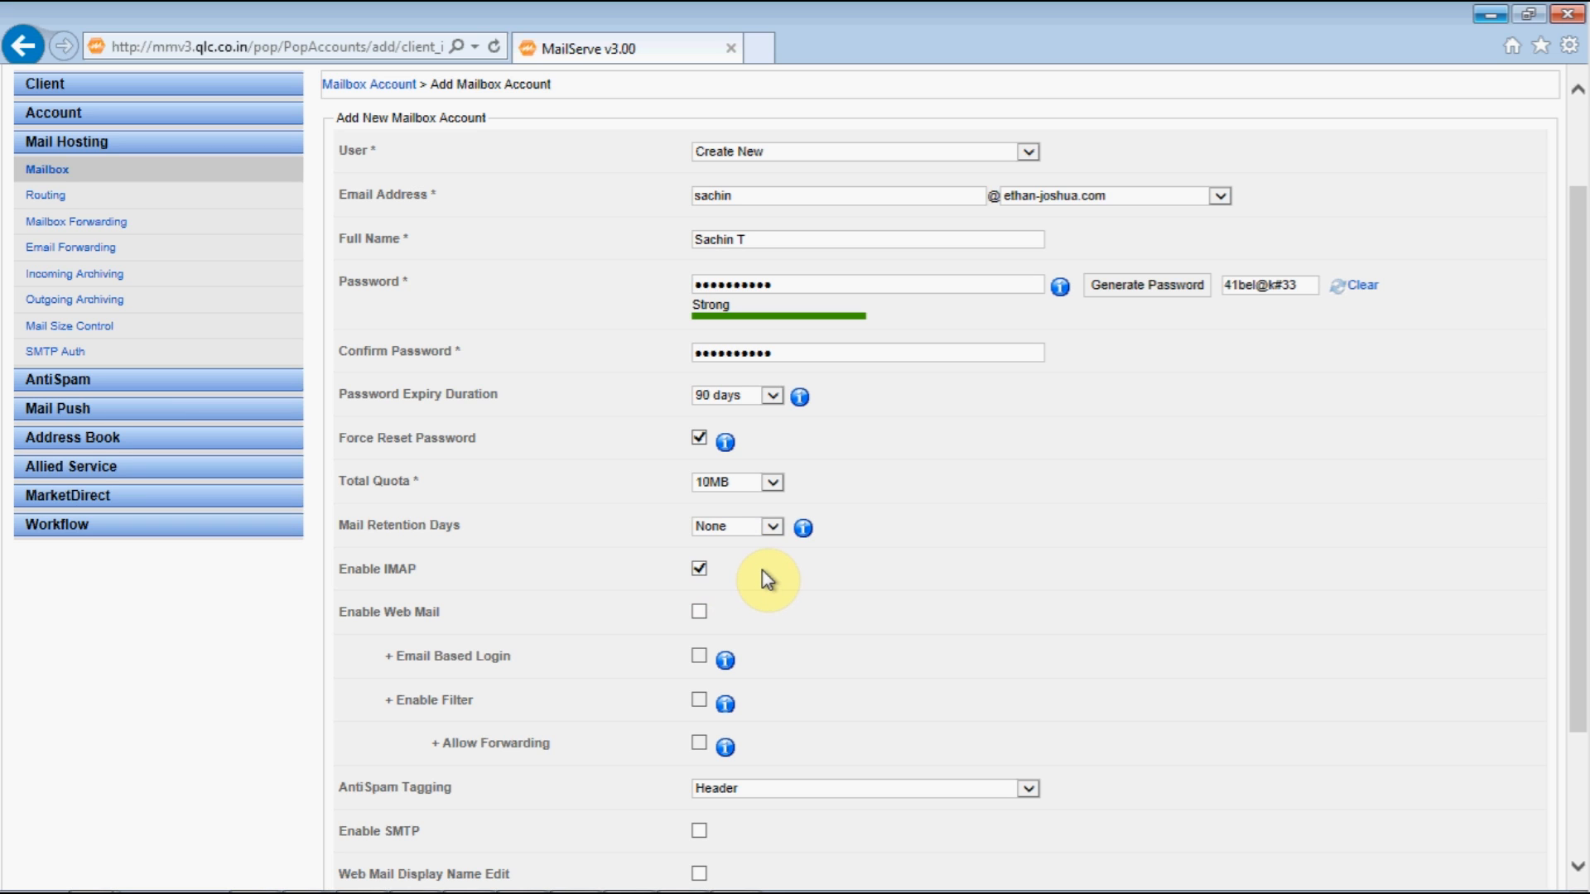
pyautogui.click(698, 611)
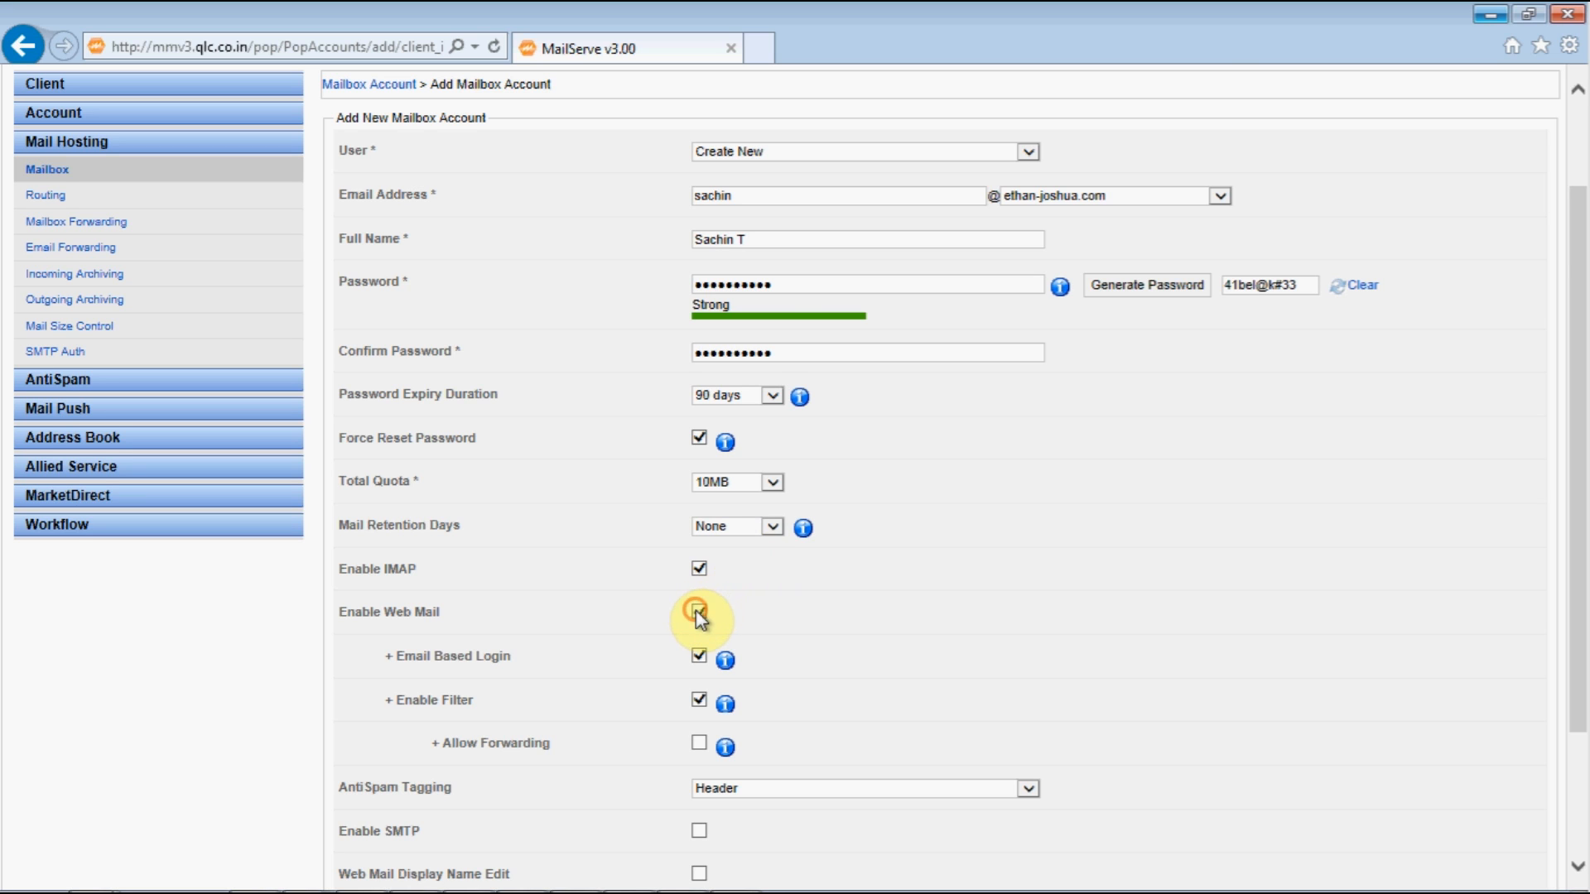
pyautogui.scroll(-3)
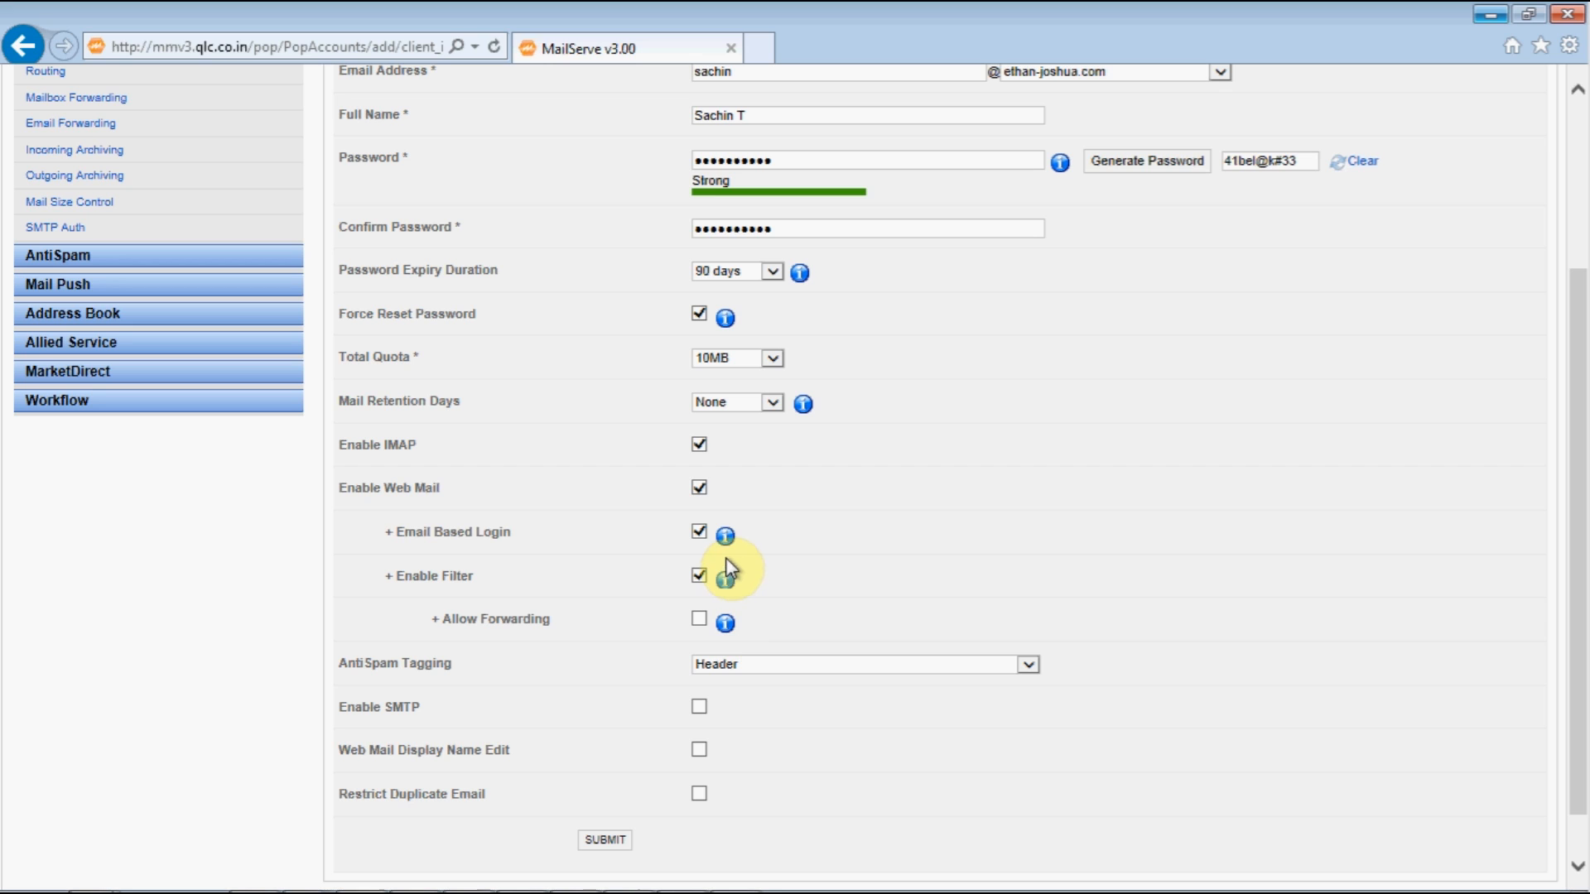
pyautogui.moveTo(723, 574)
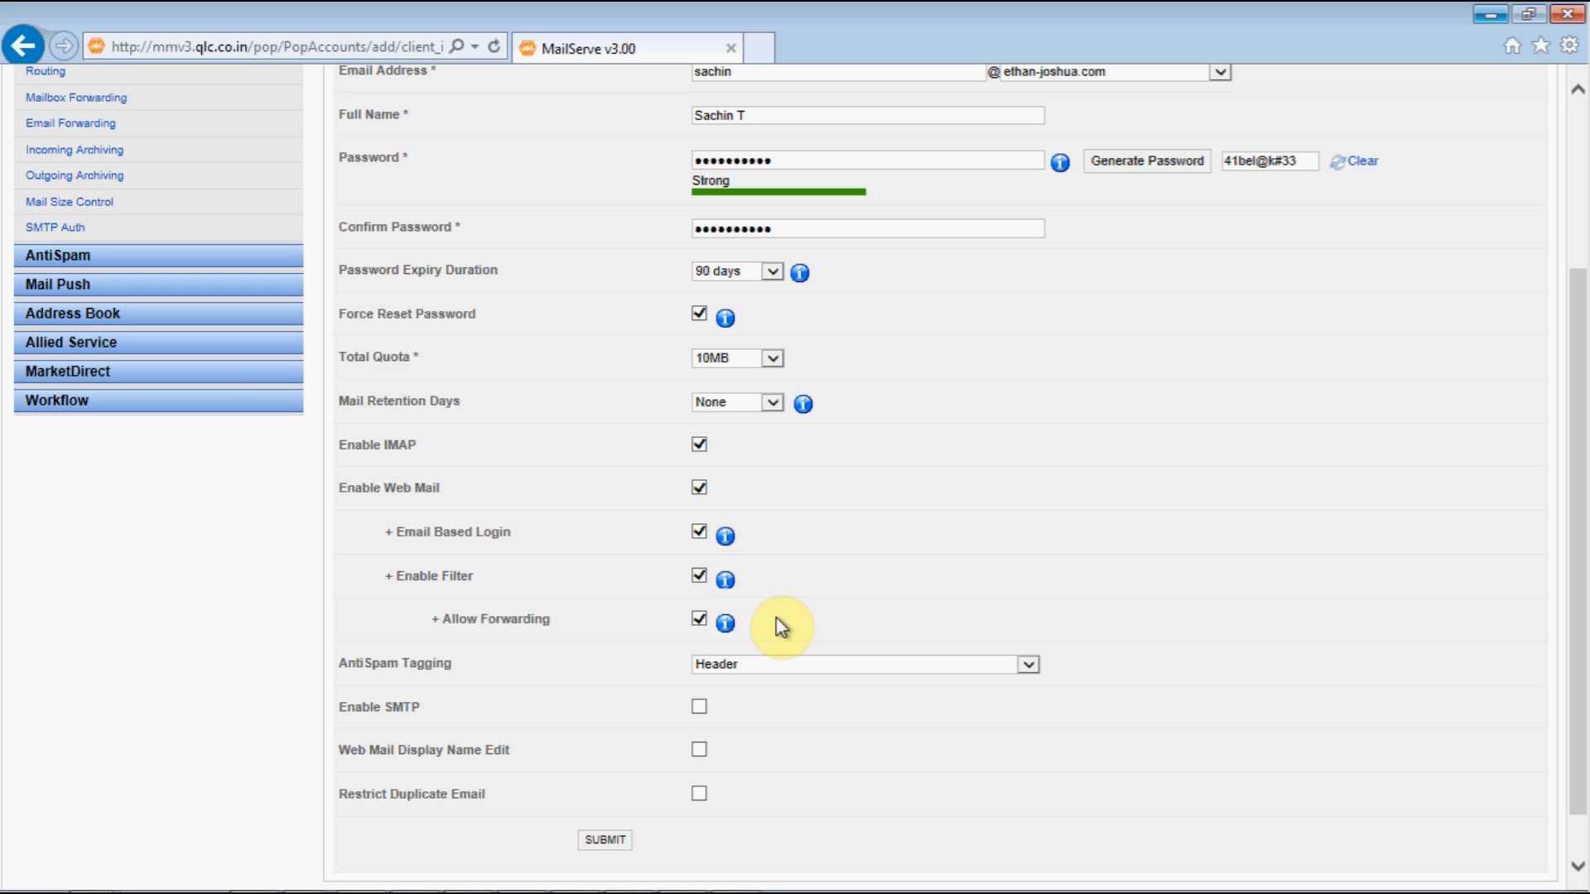
# Enable forwarding, SMTP, webmail display name editing and duplicate email restriction, then submit.
pyautogui.click(698, 706)
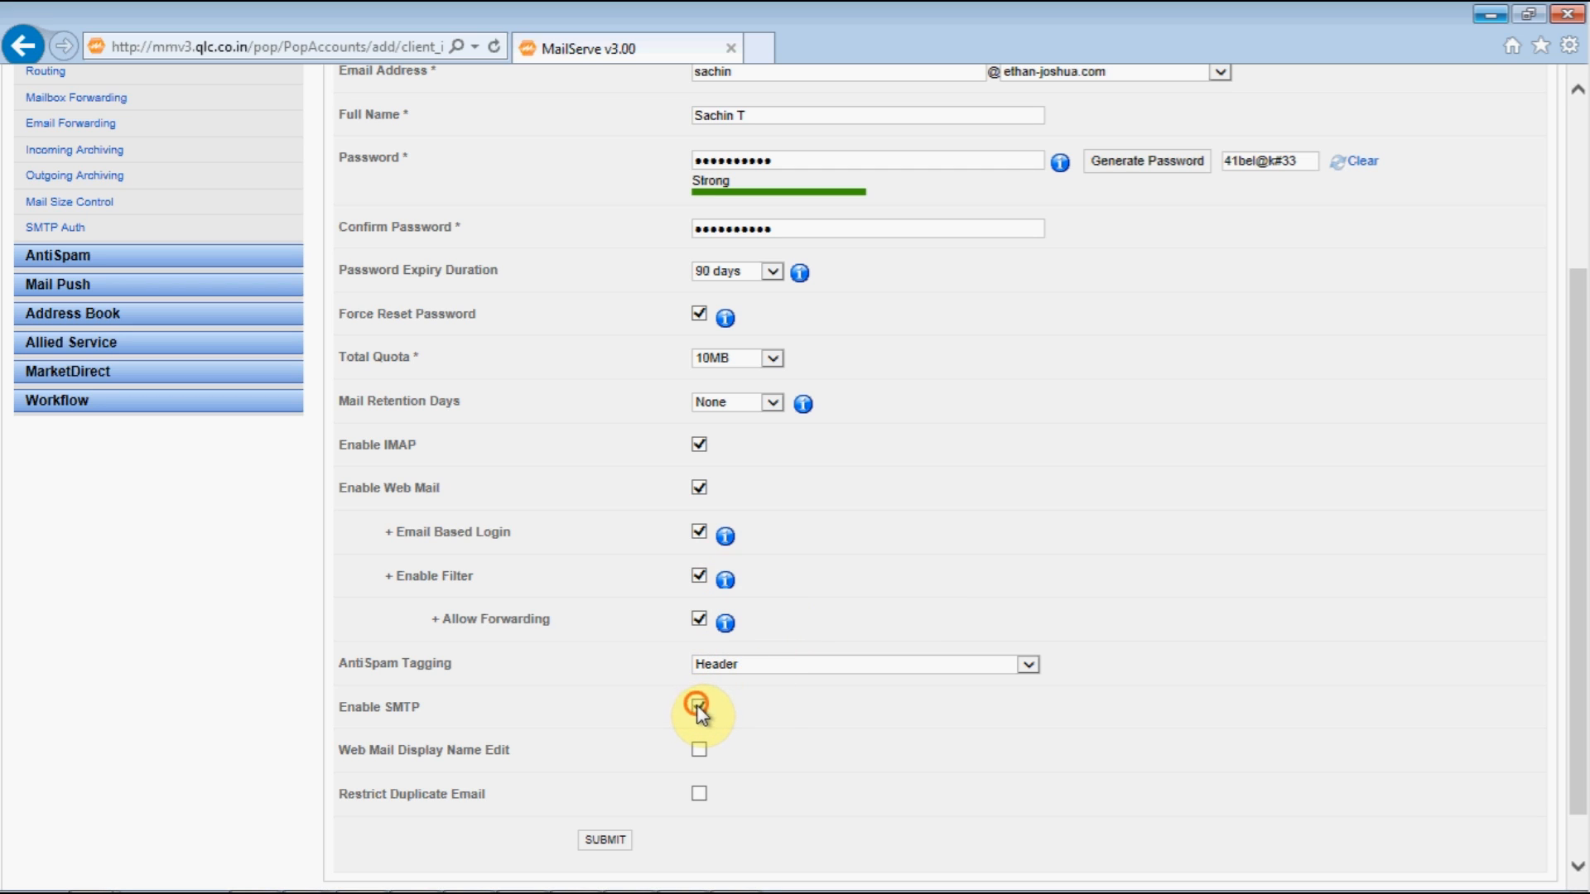
pyautogui.click(697, 707)
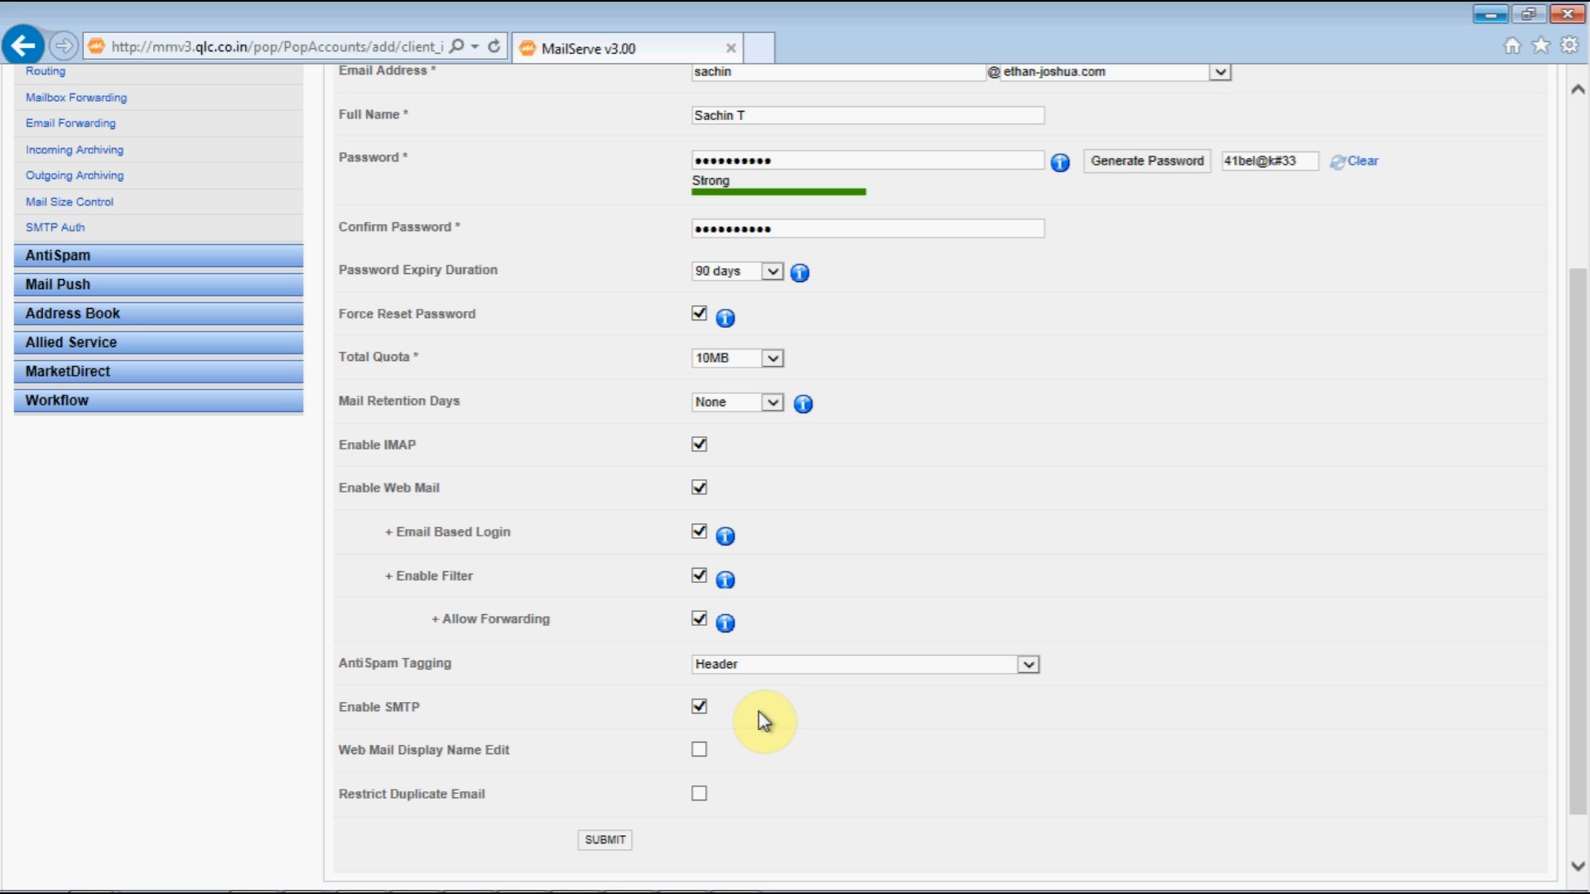
pyautogui.click(698, 750)
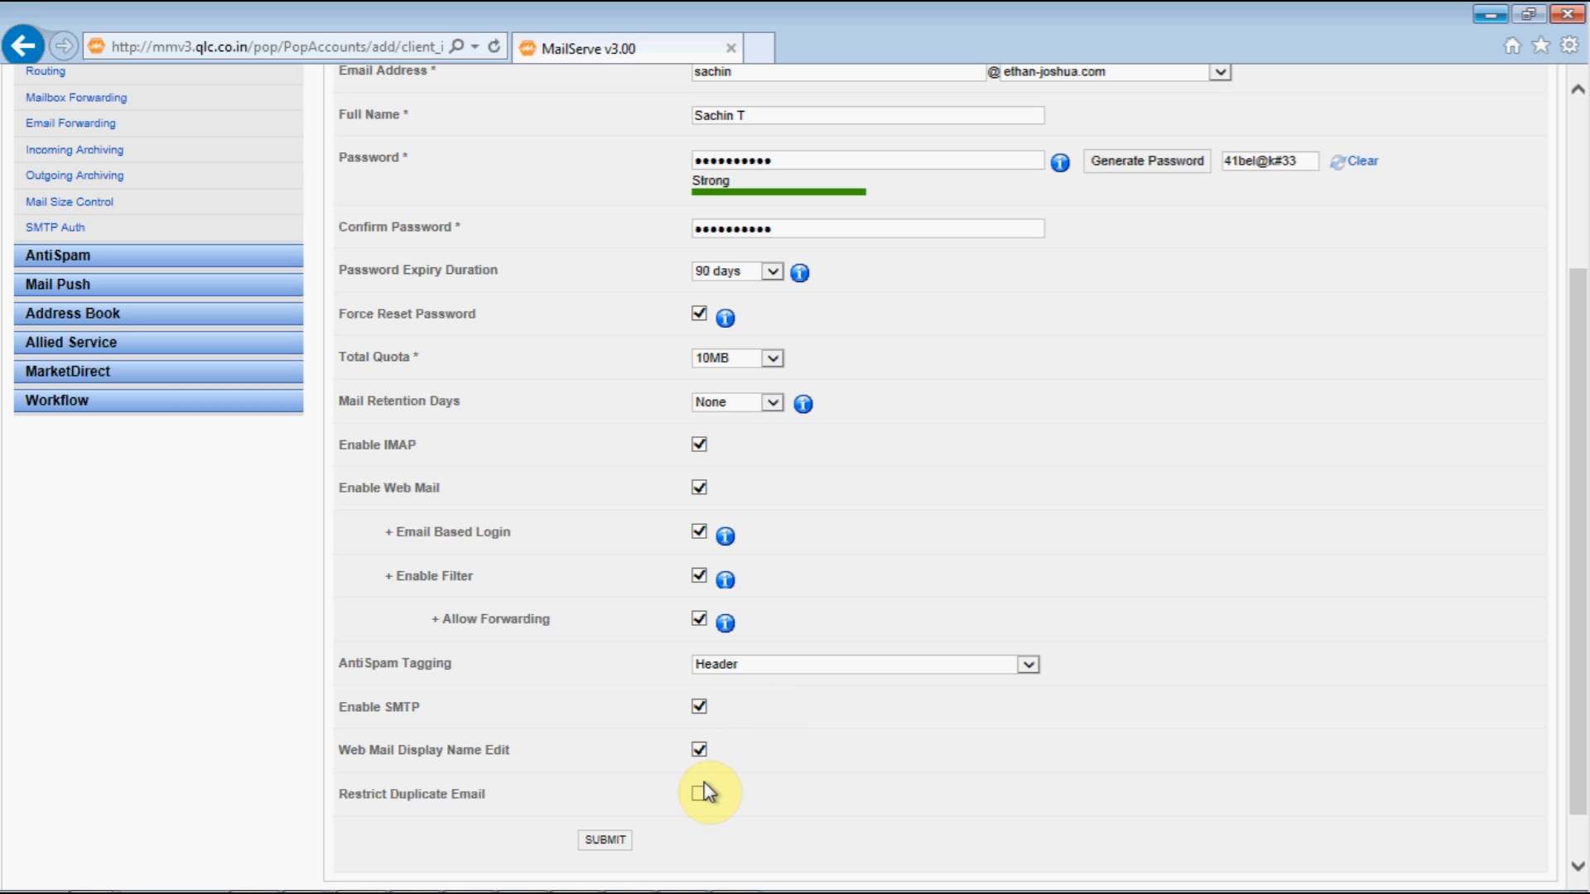
pyautogui.click(697, 794)
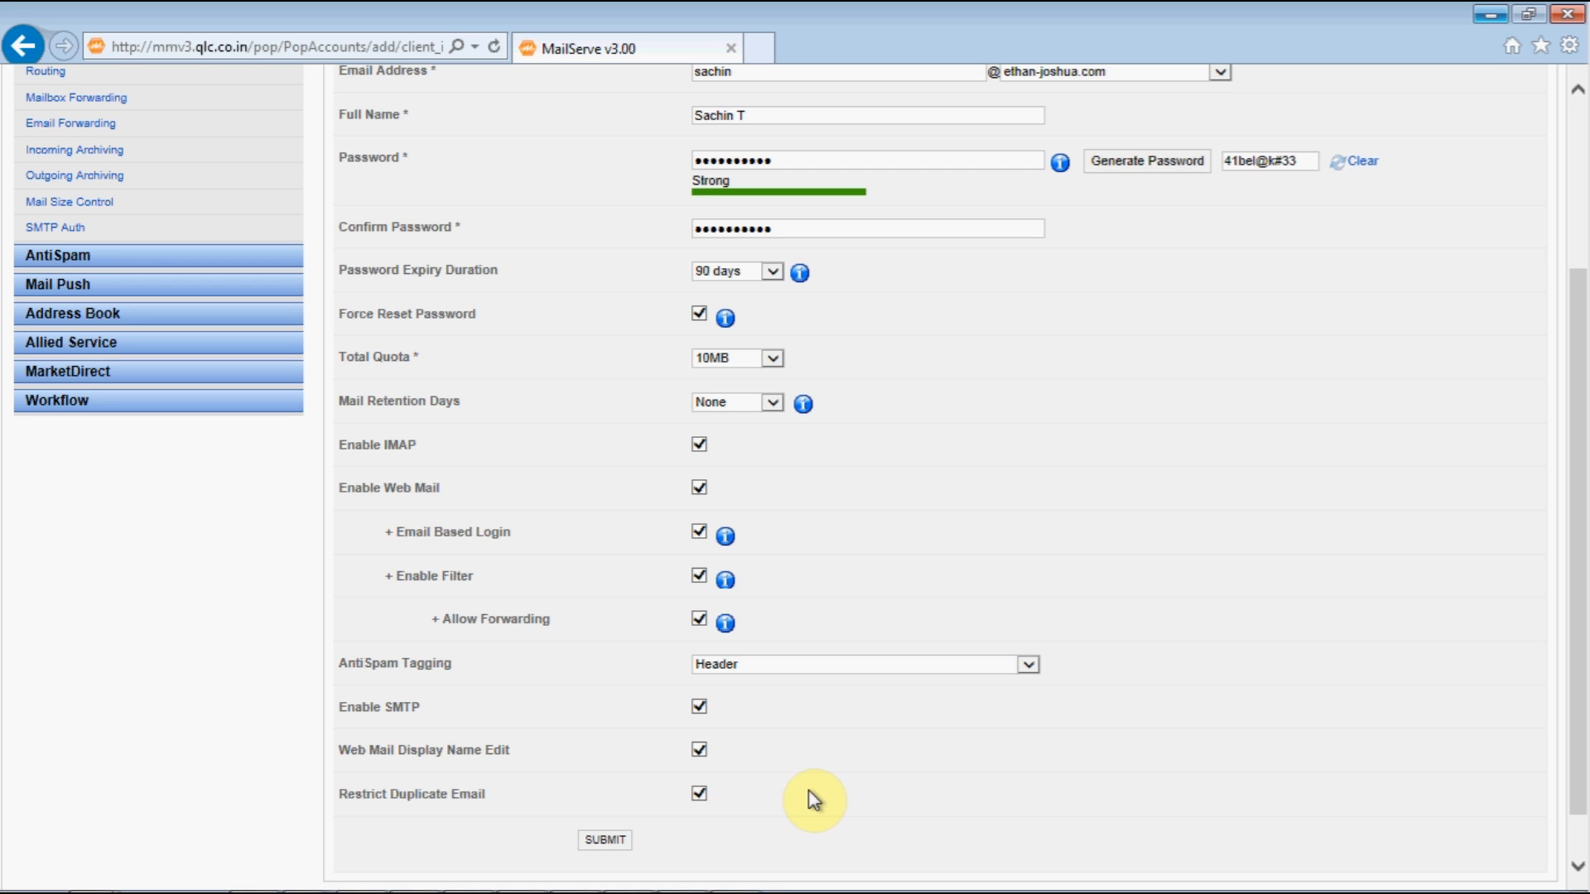
pyautogui.click(604, 839)
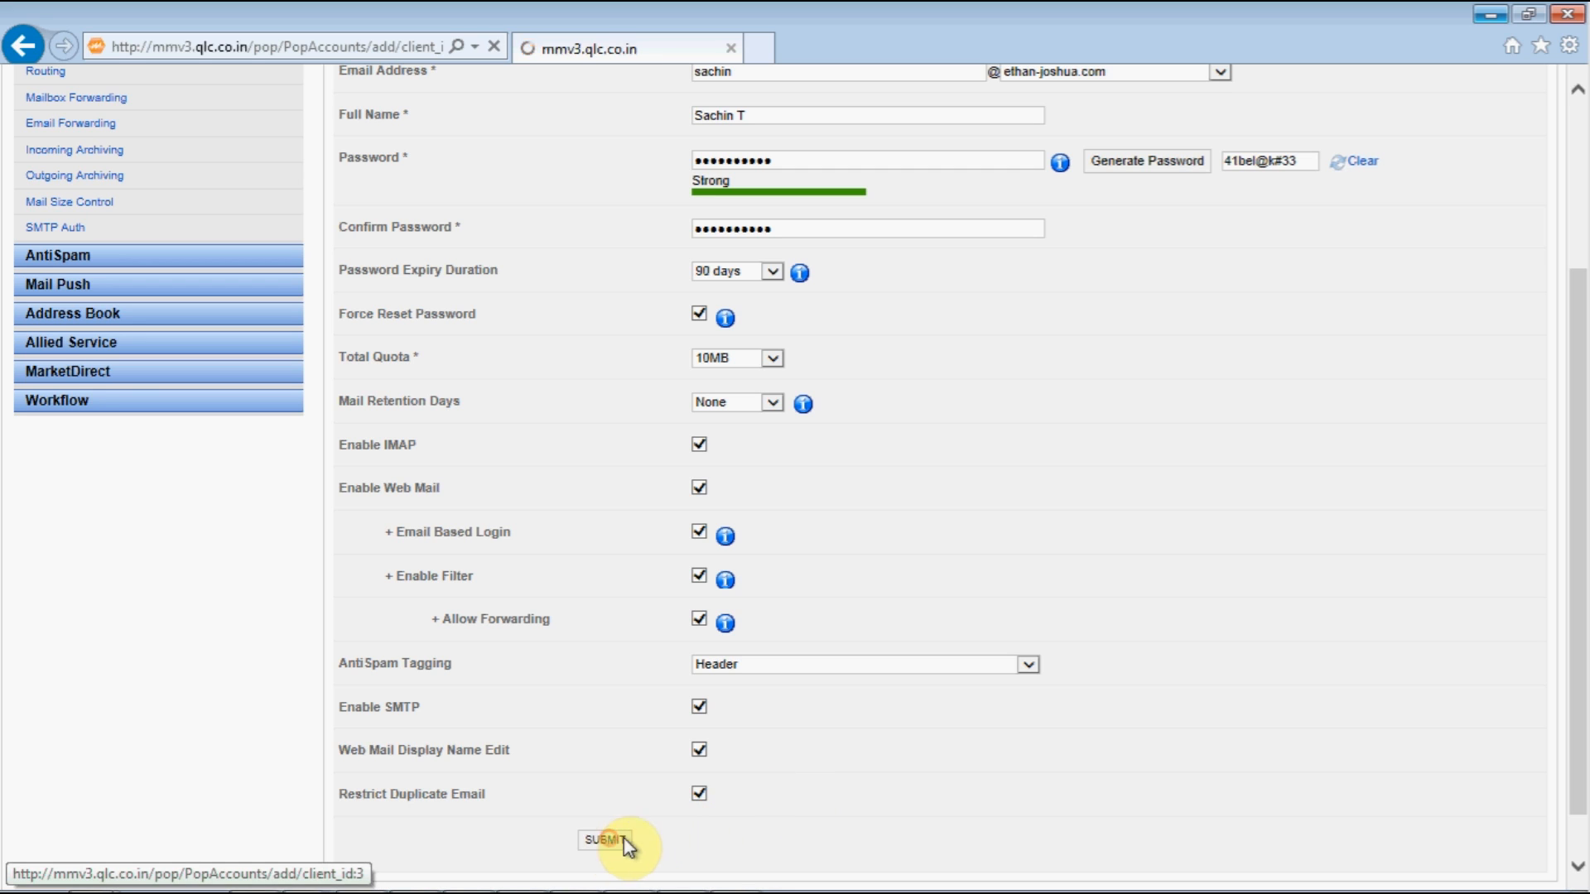
pyautogui.click(604, 840)
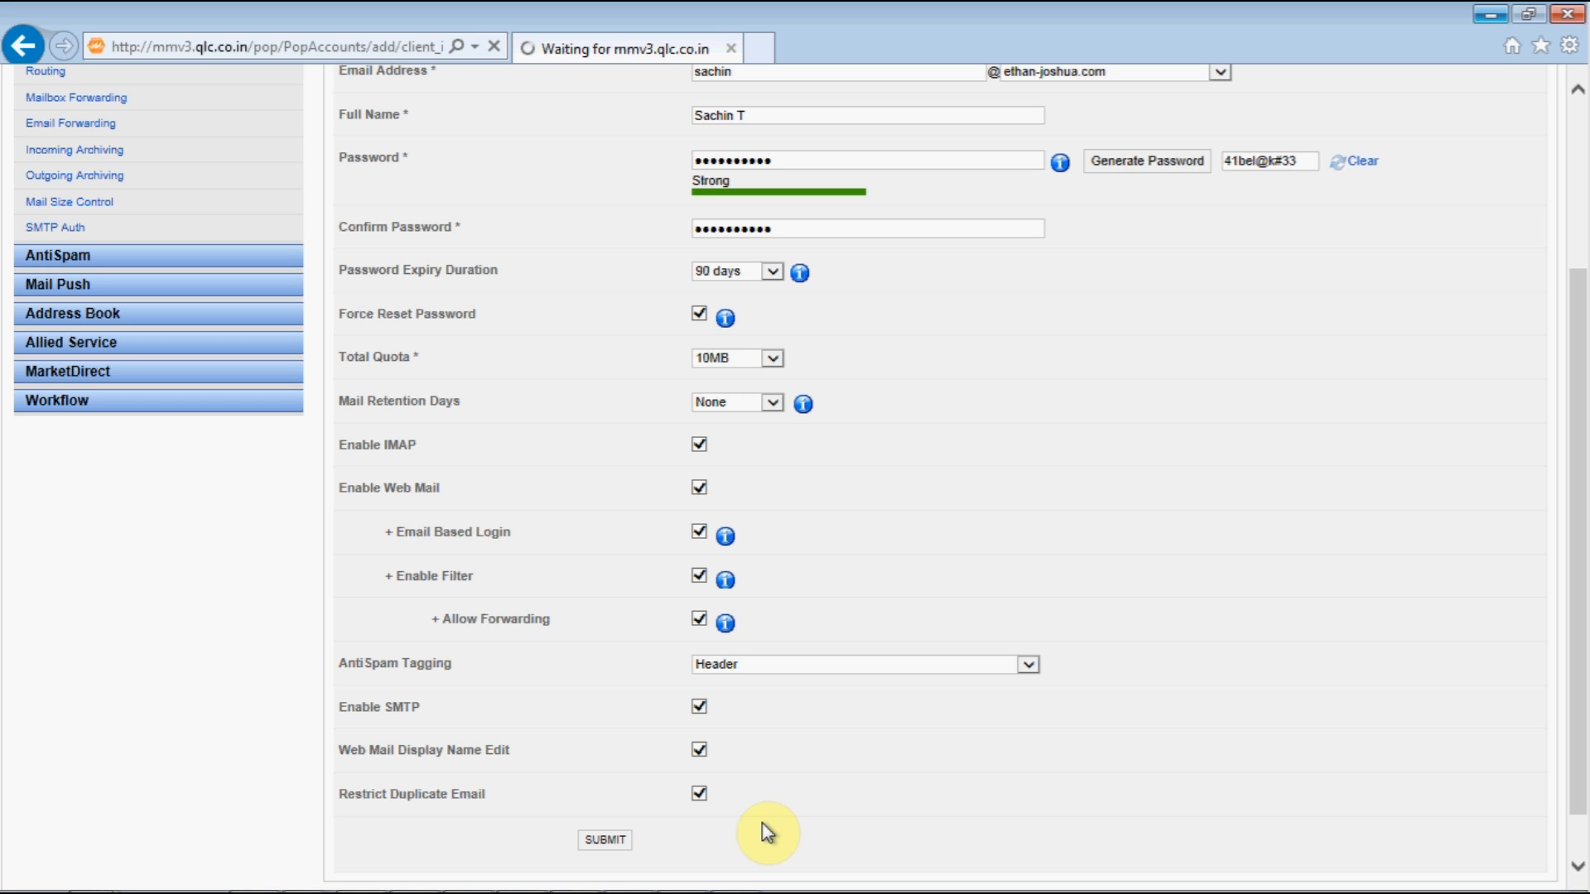
pyautogui.click(604, 840)
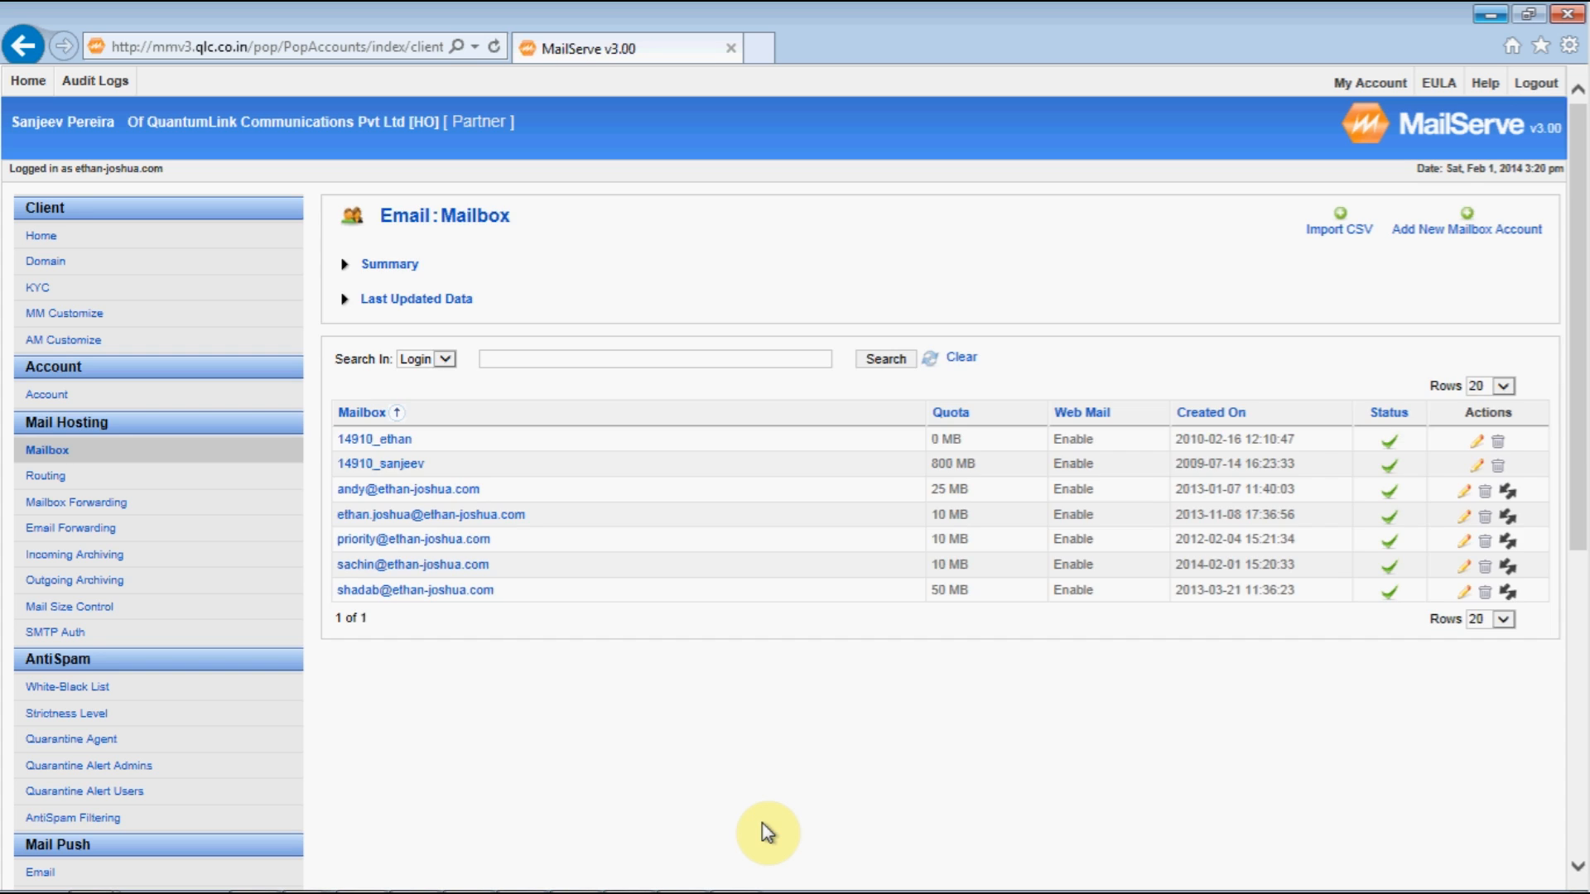